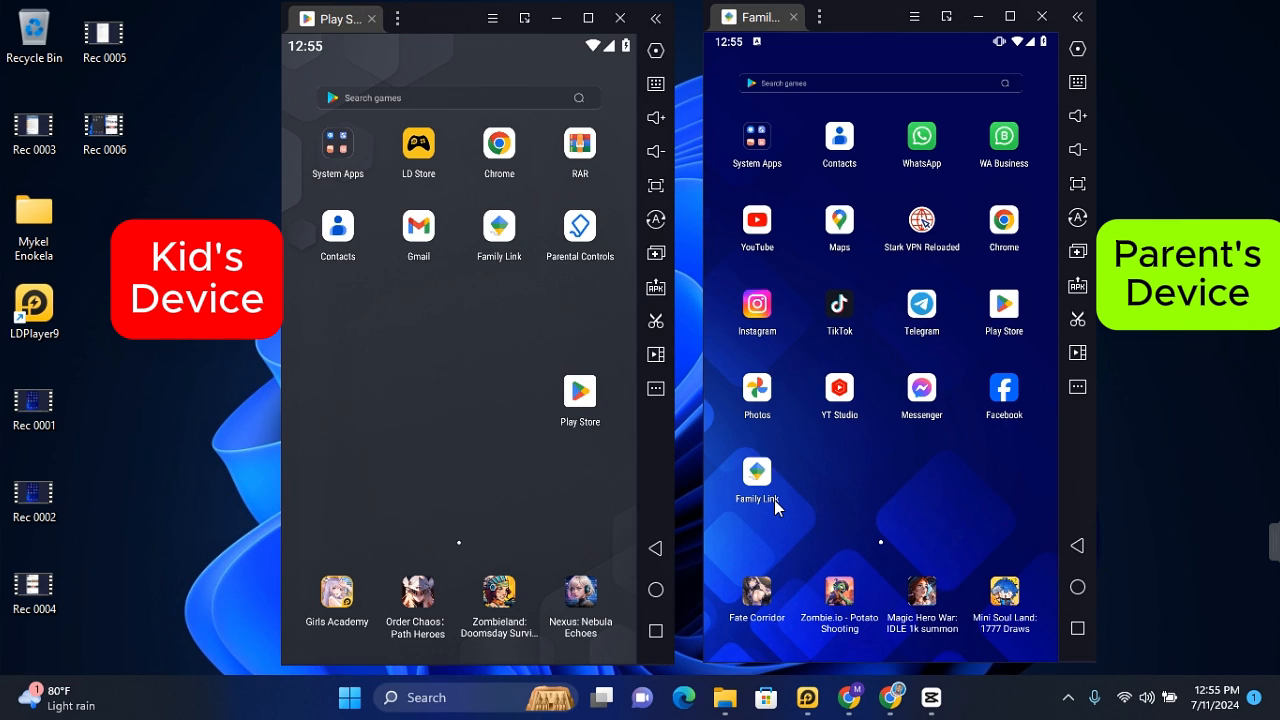
Install Google Family Link from its Play Store listing on the parent's device.
click(756, 472)
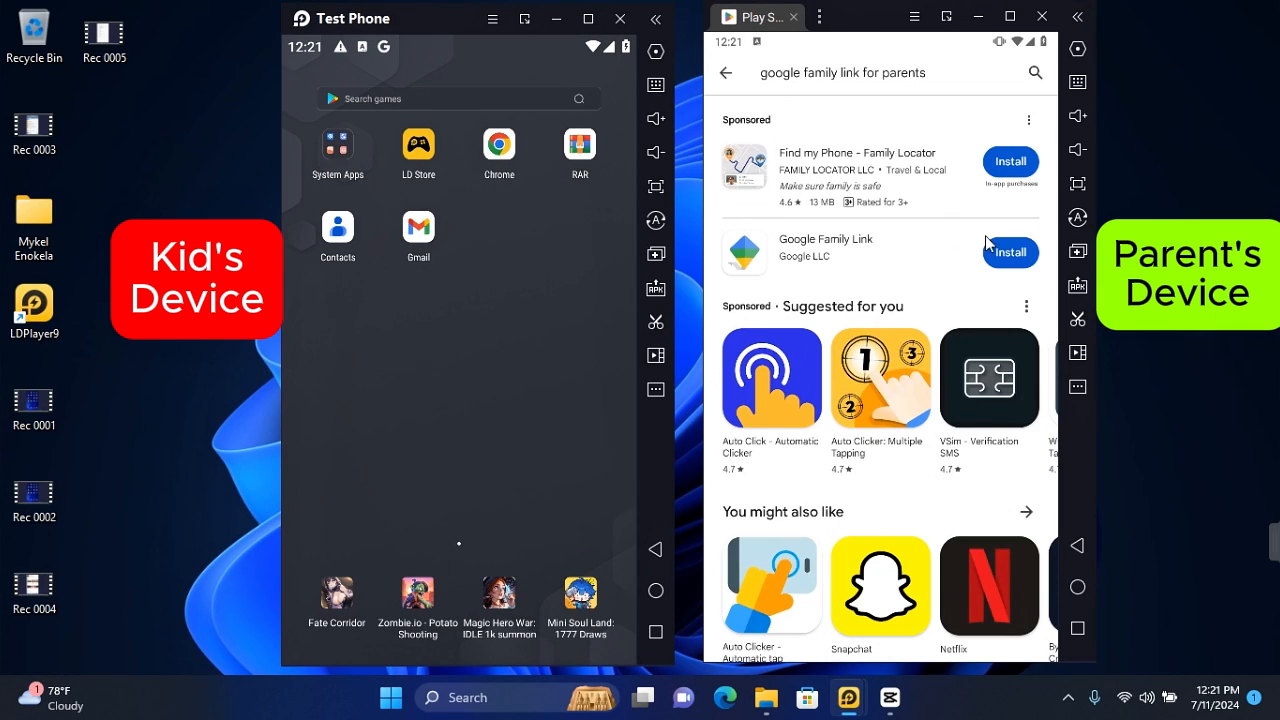
click(1008, 252)
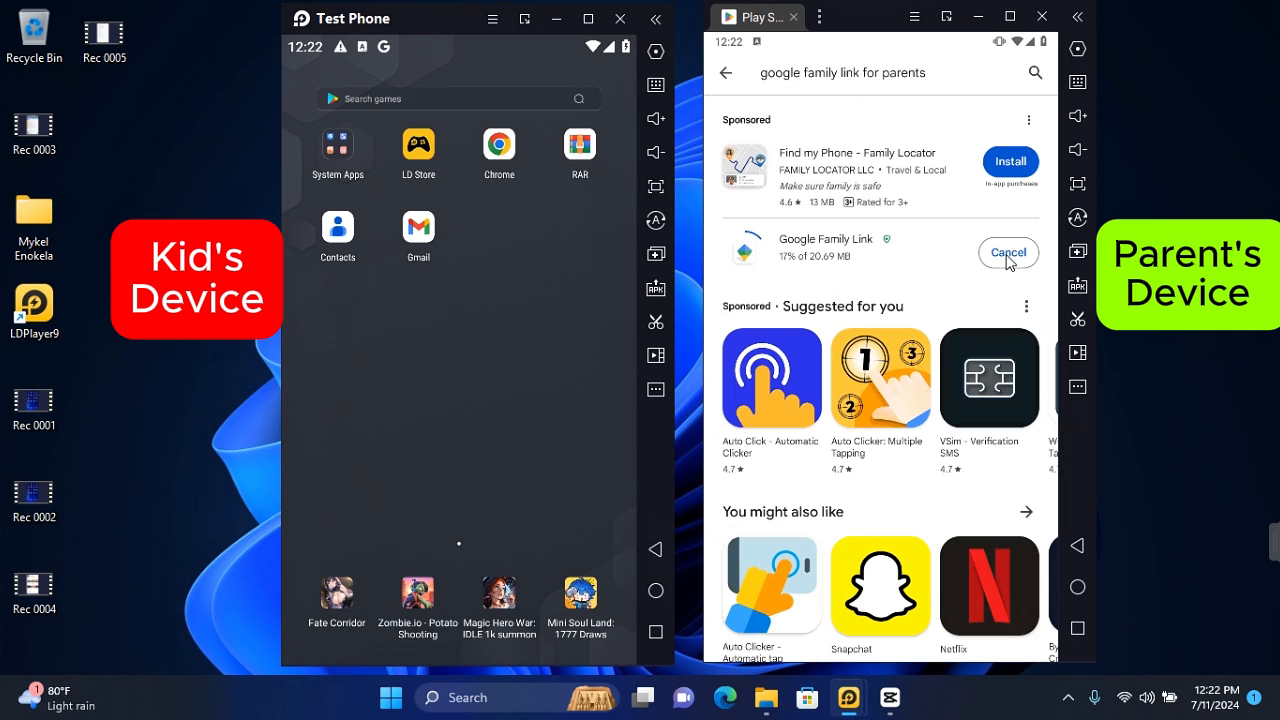
mouse_move(1262, 200)
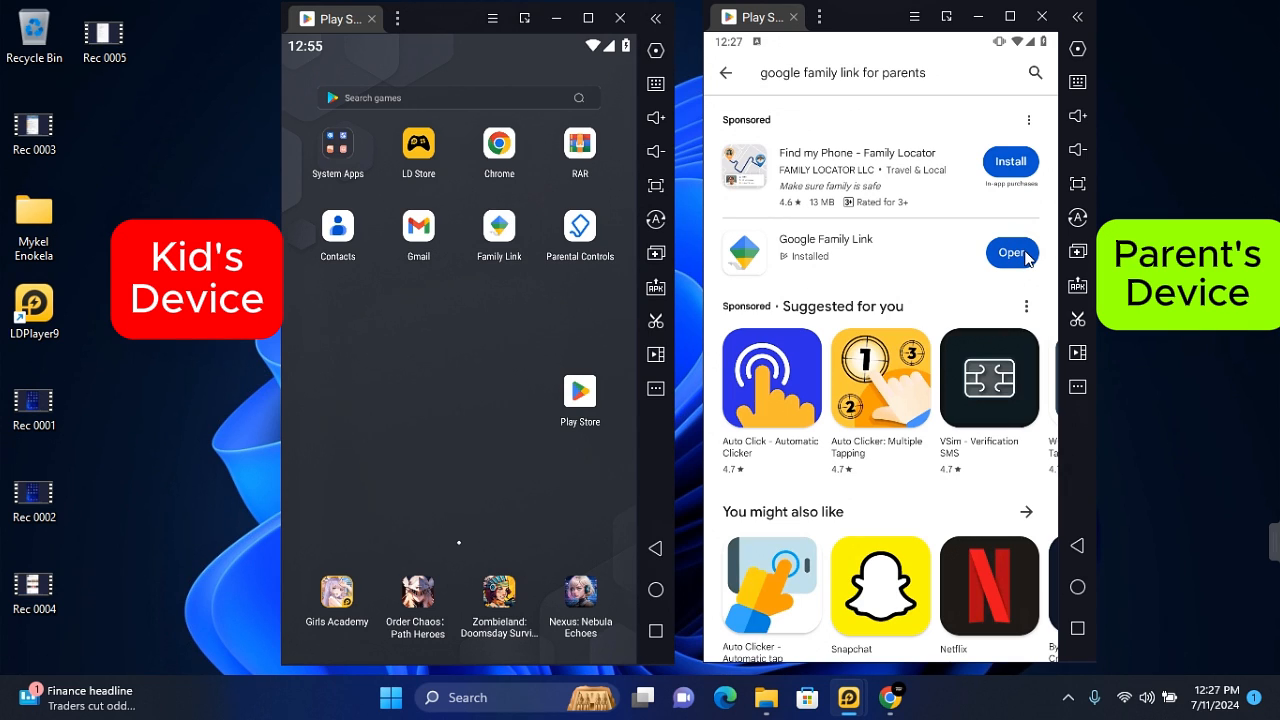
click(1012, 252)
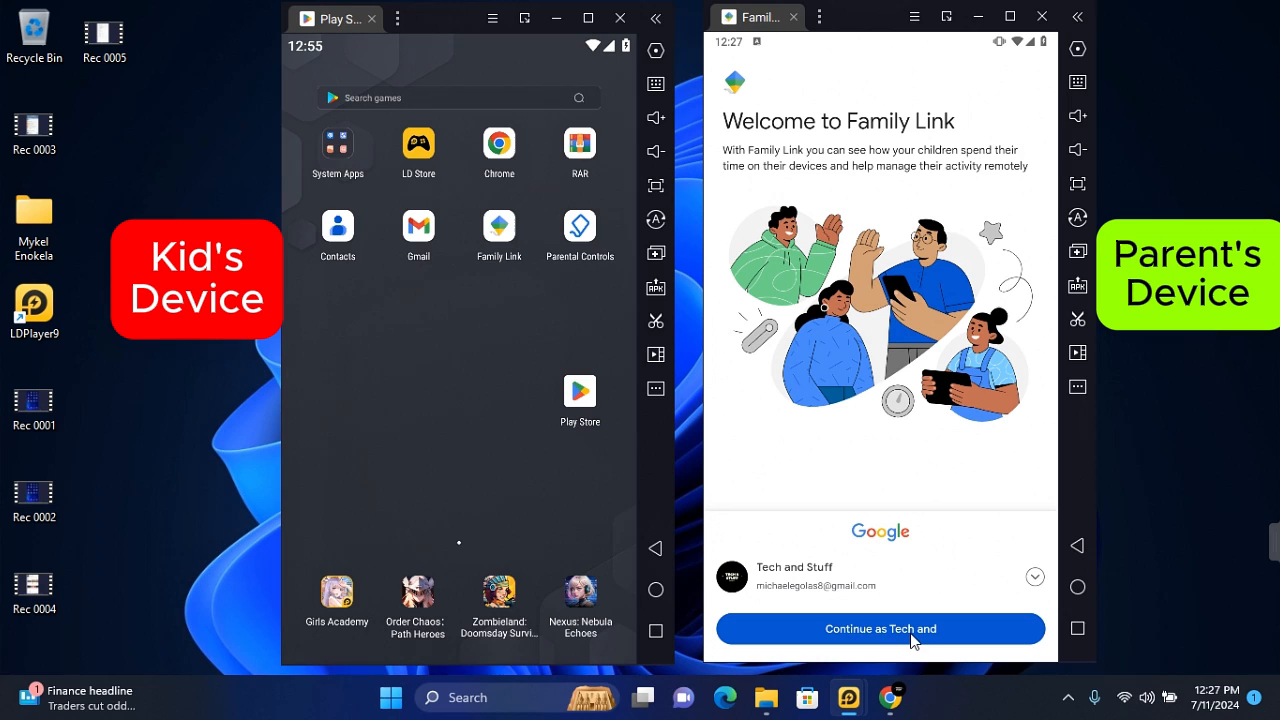
mouse_move(1044, 596)
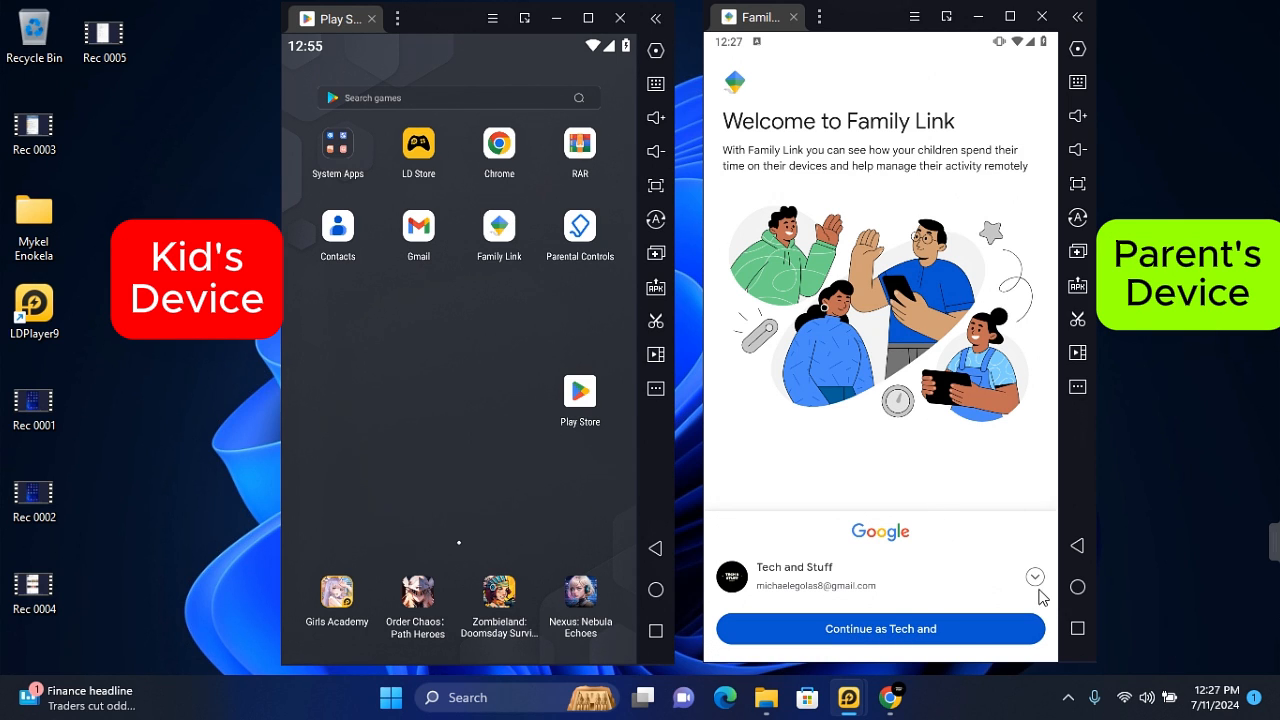
click(1036, 576)
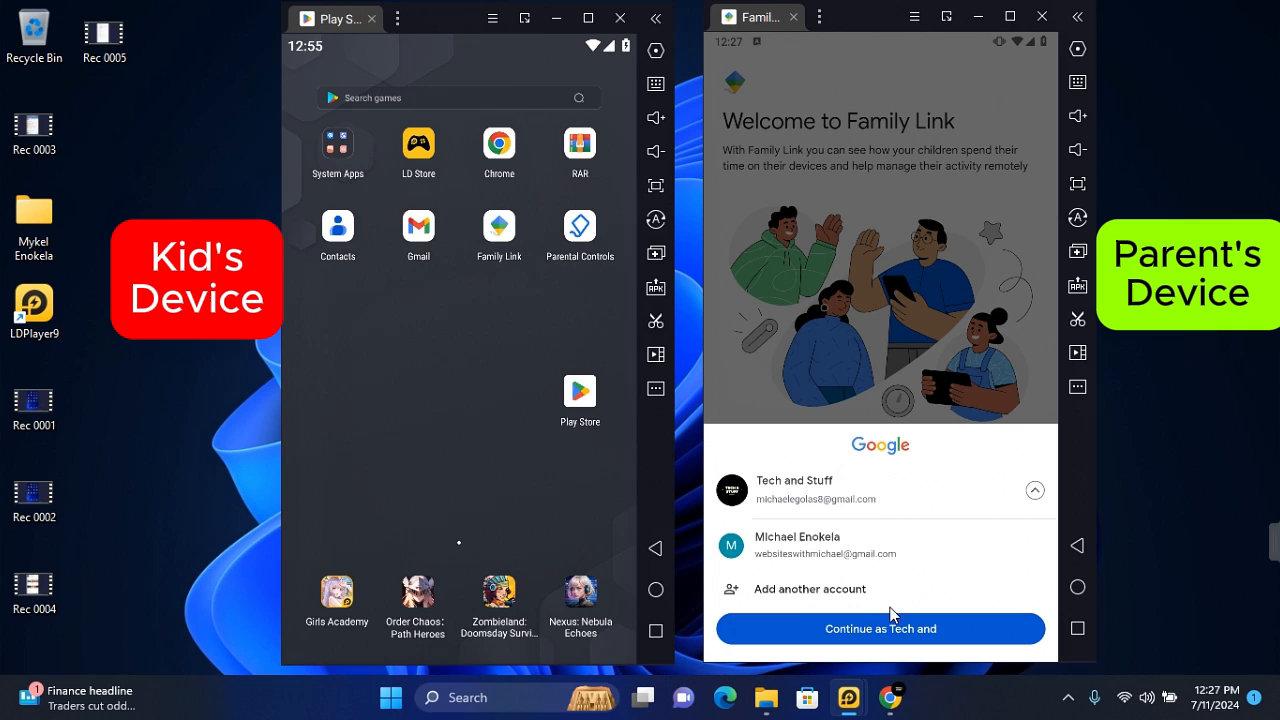
click(880, 628)
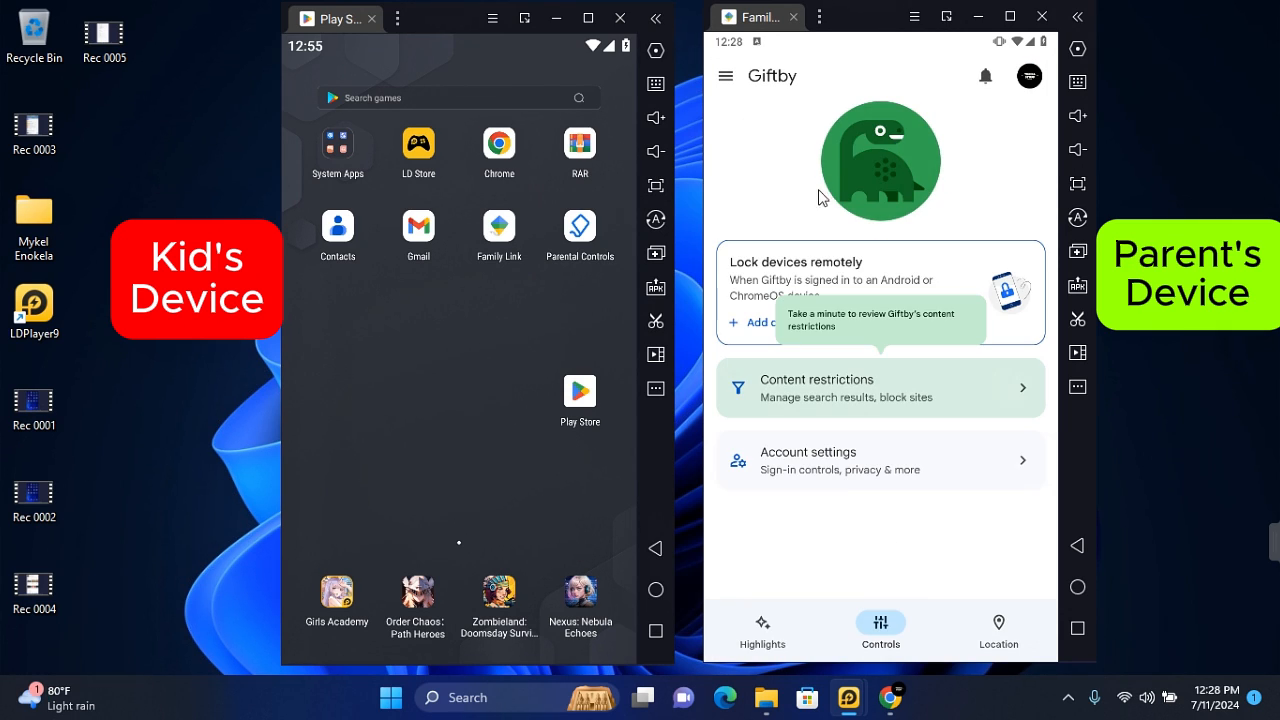
mouse_move(756, 324)
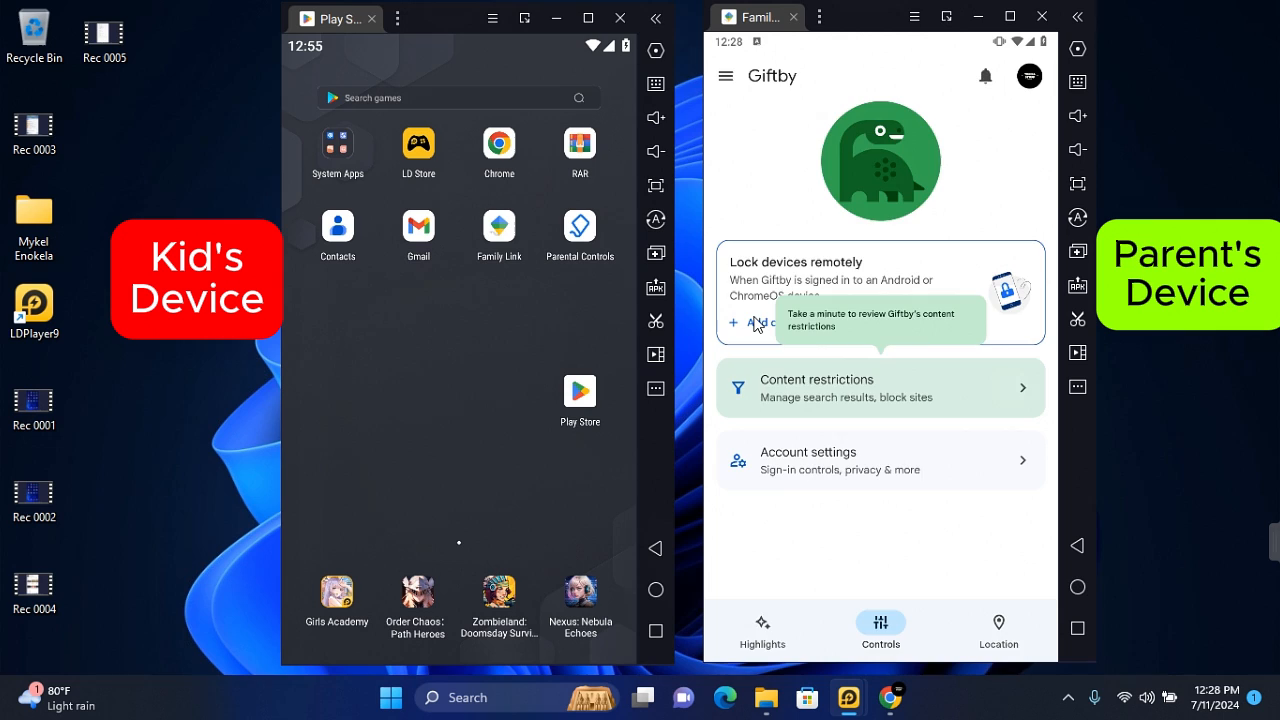
click(770, 322)
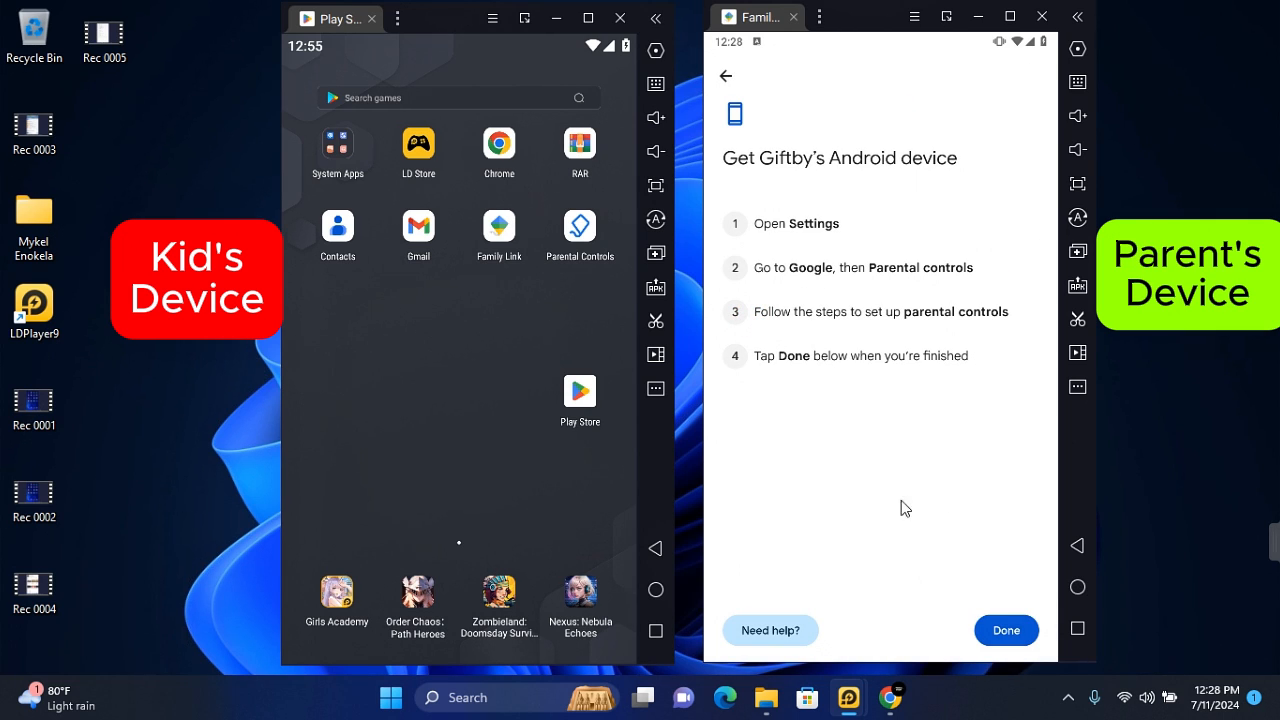
Confirm the child already has a Google account to reach the 'Get your child's device' steps.
click(1006, 630)
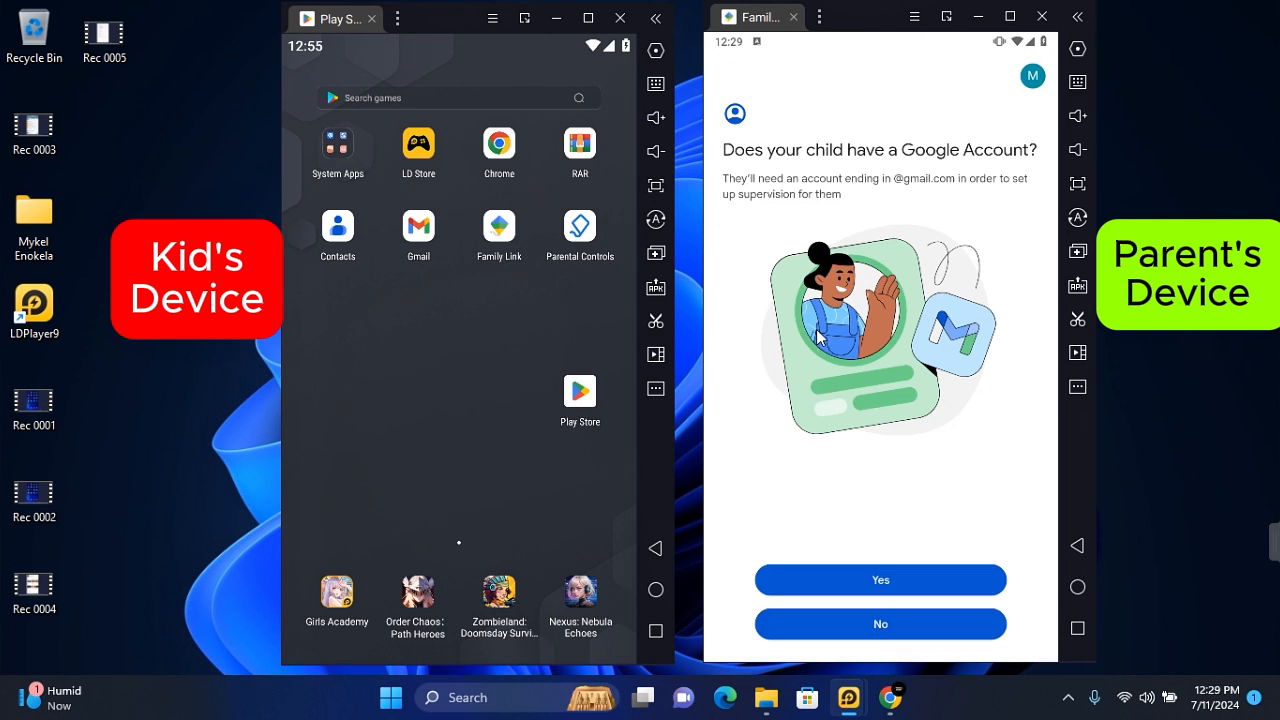
mouse_move(958, 322)
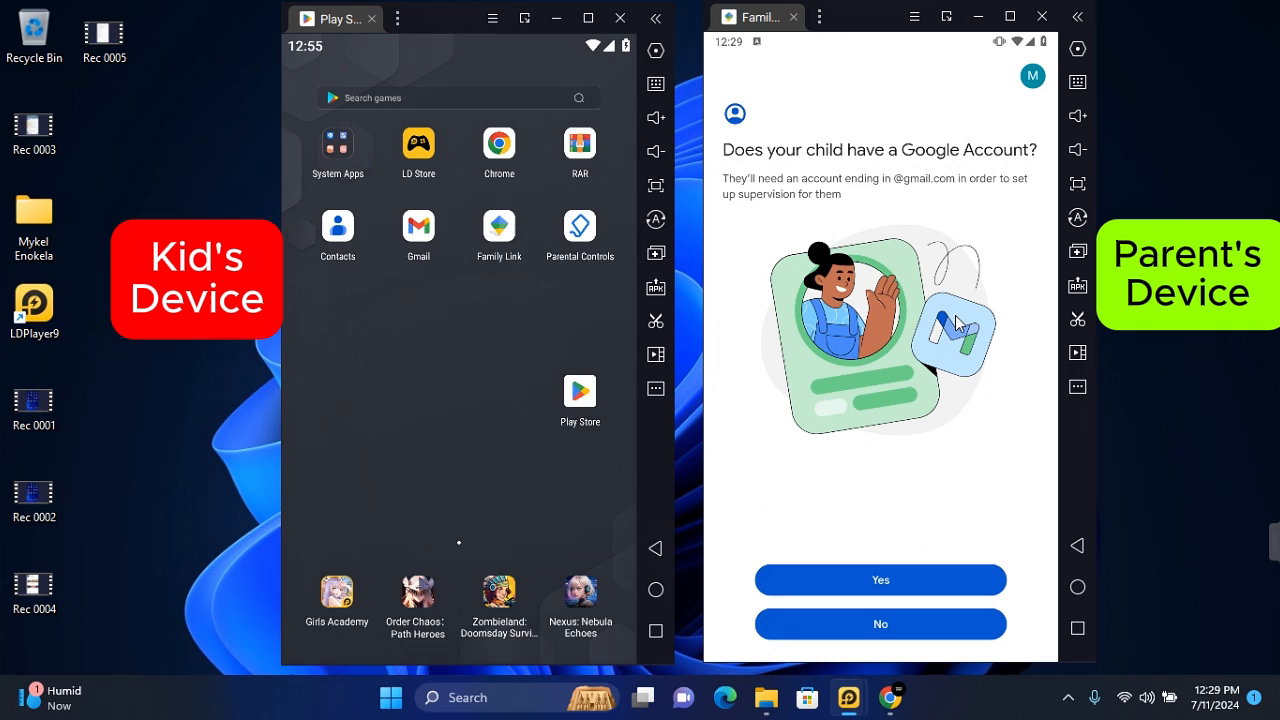
mouse_move(970, 162)
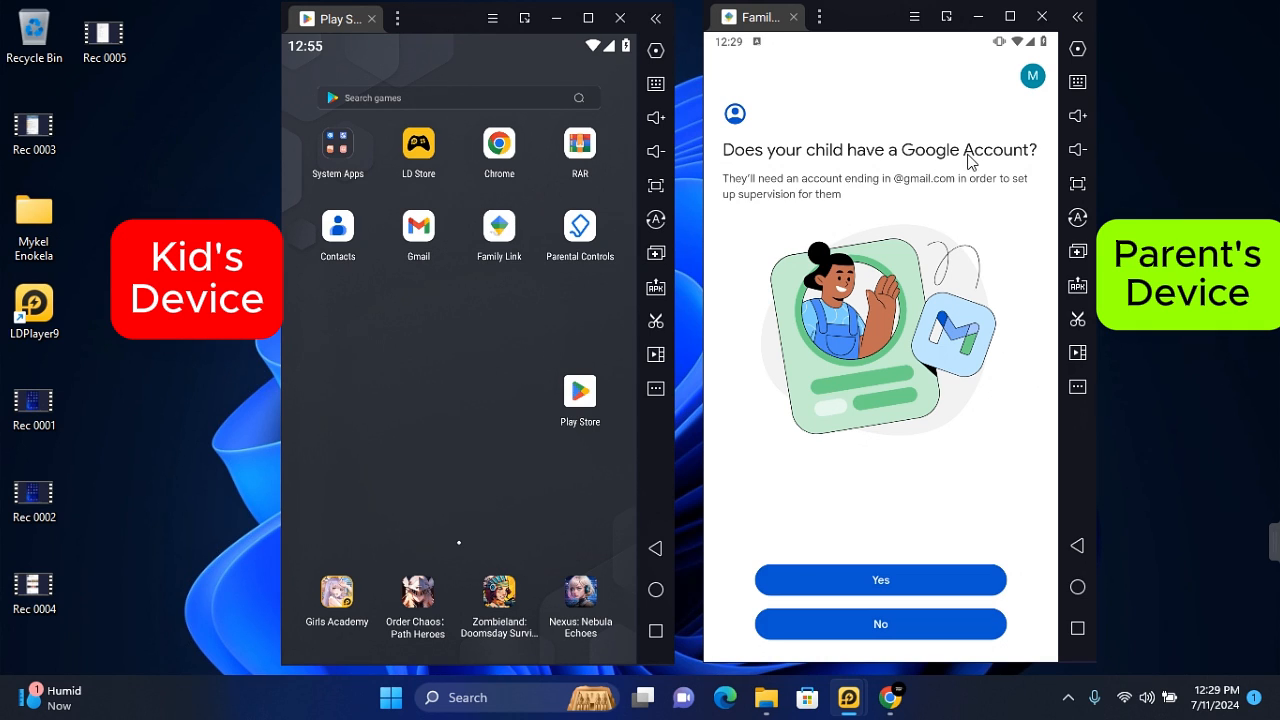
mouse_move(848, 596)
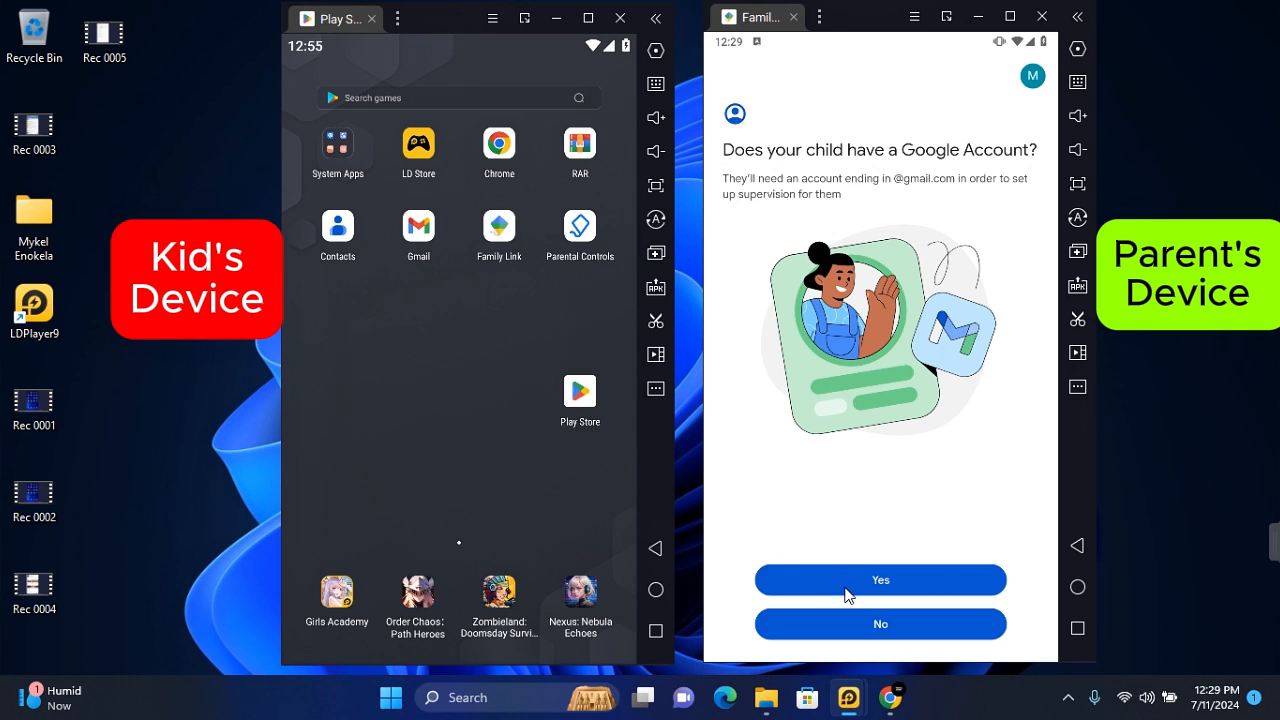
mouse_move(862, 588)
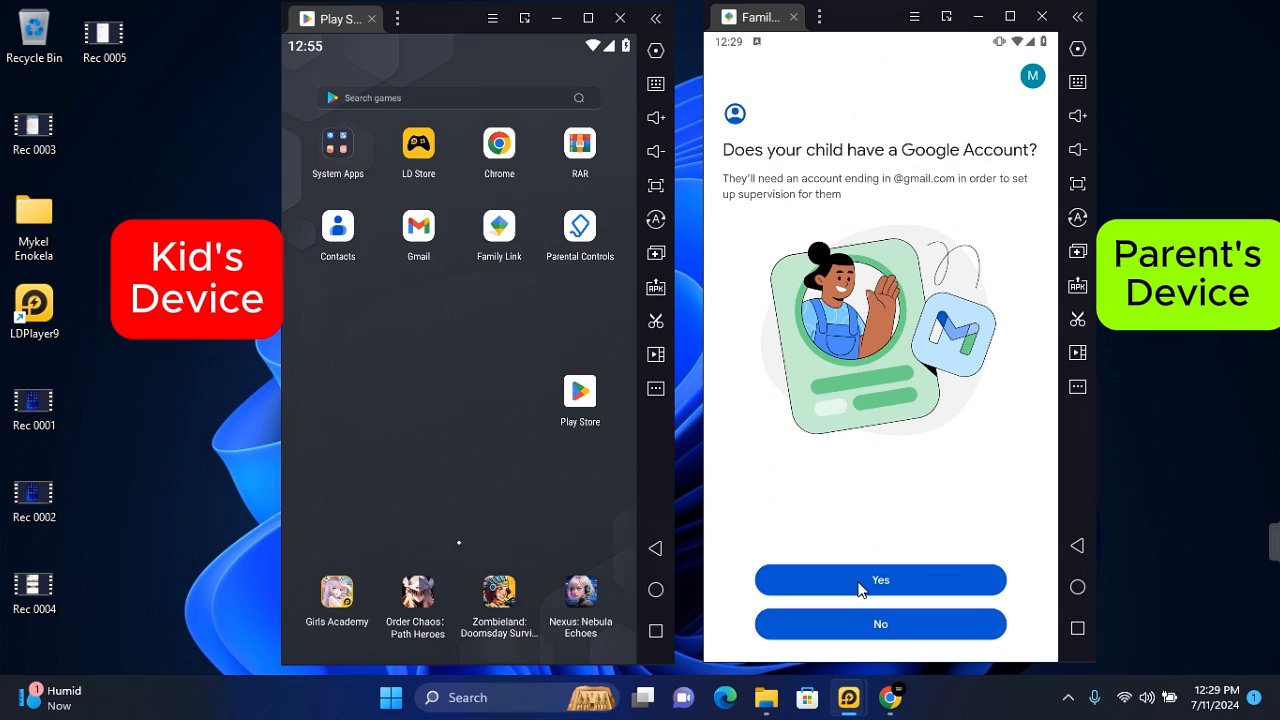
mouse_move(930, 592)
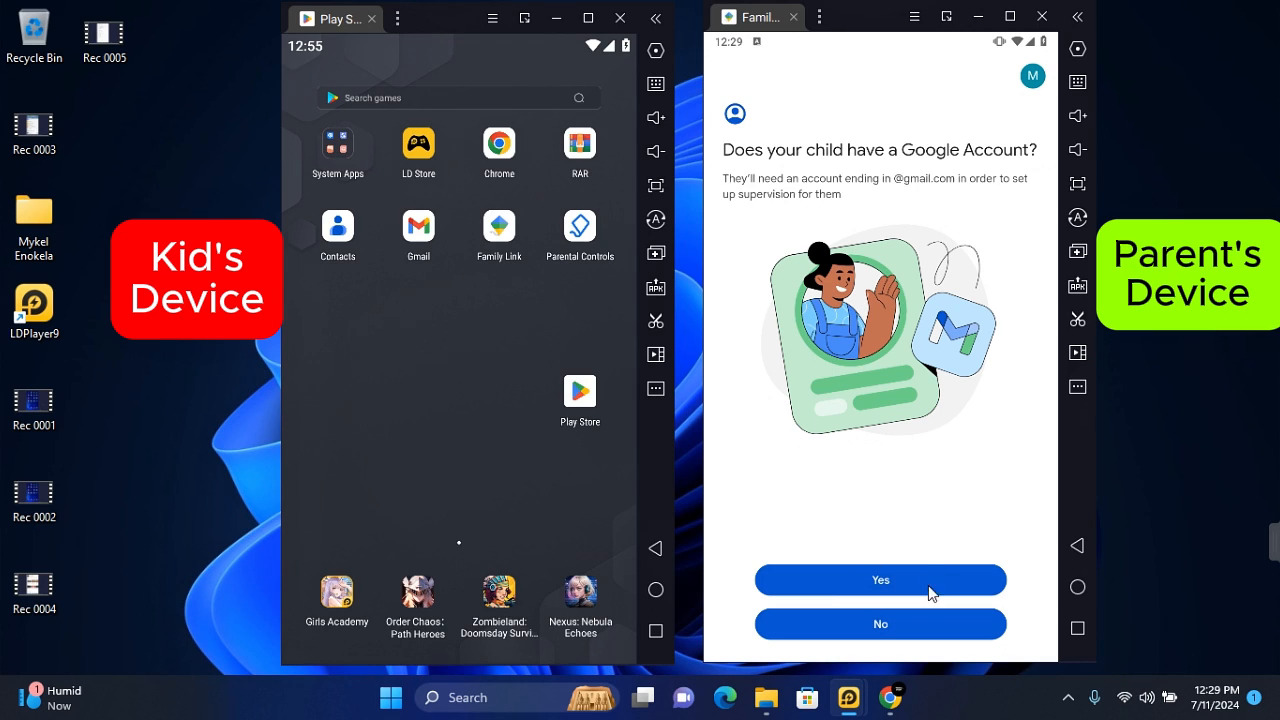
mouse_move(984, 552)
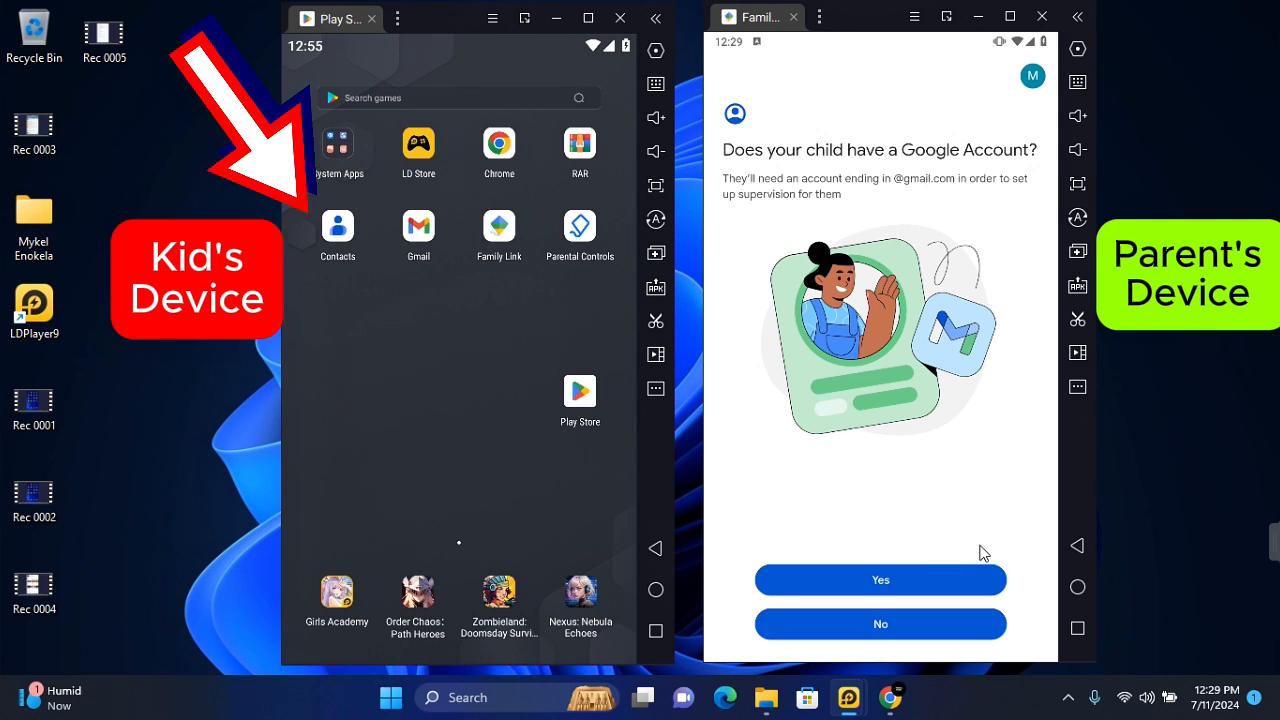
click(880, 580)
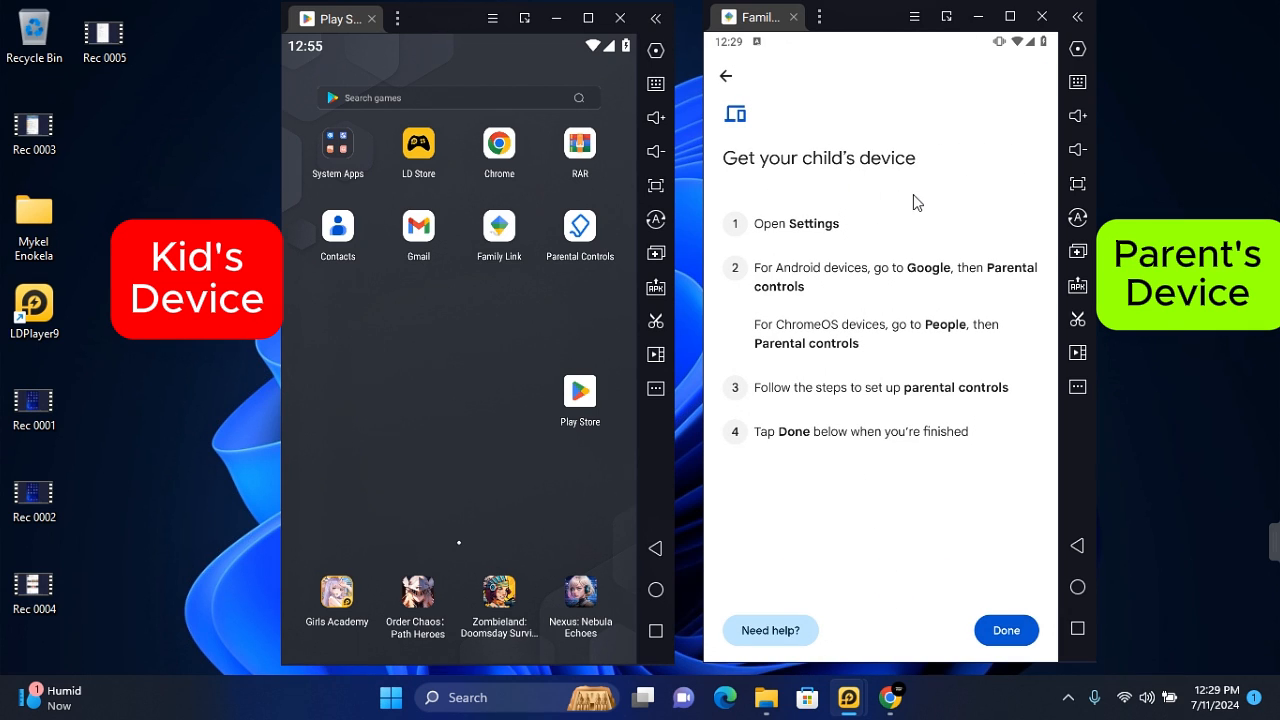
mouse_move(952, 432)
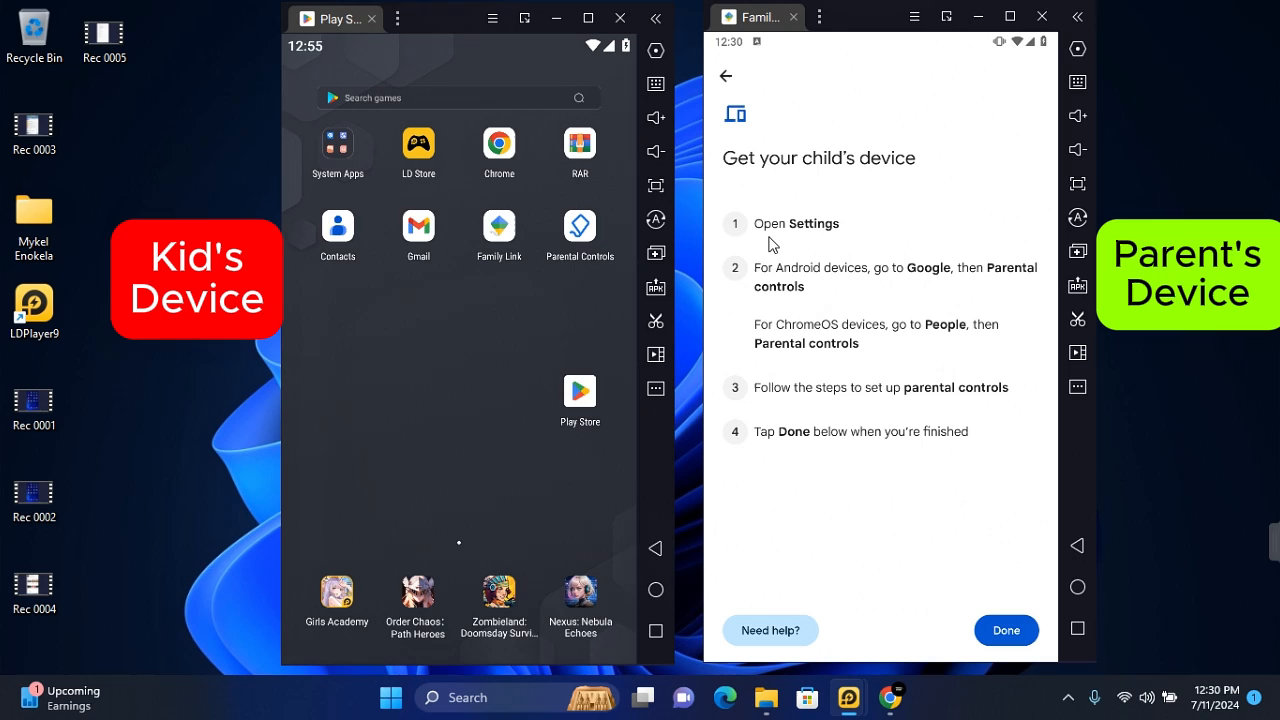
mouse_move(852, 282)
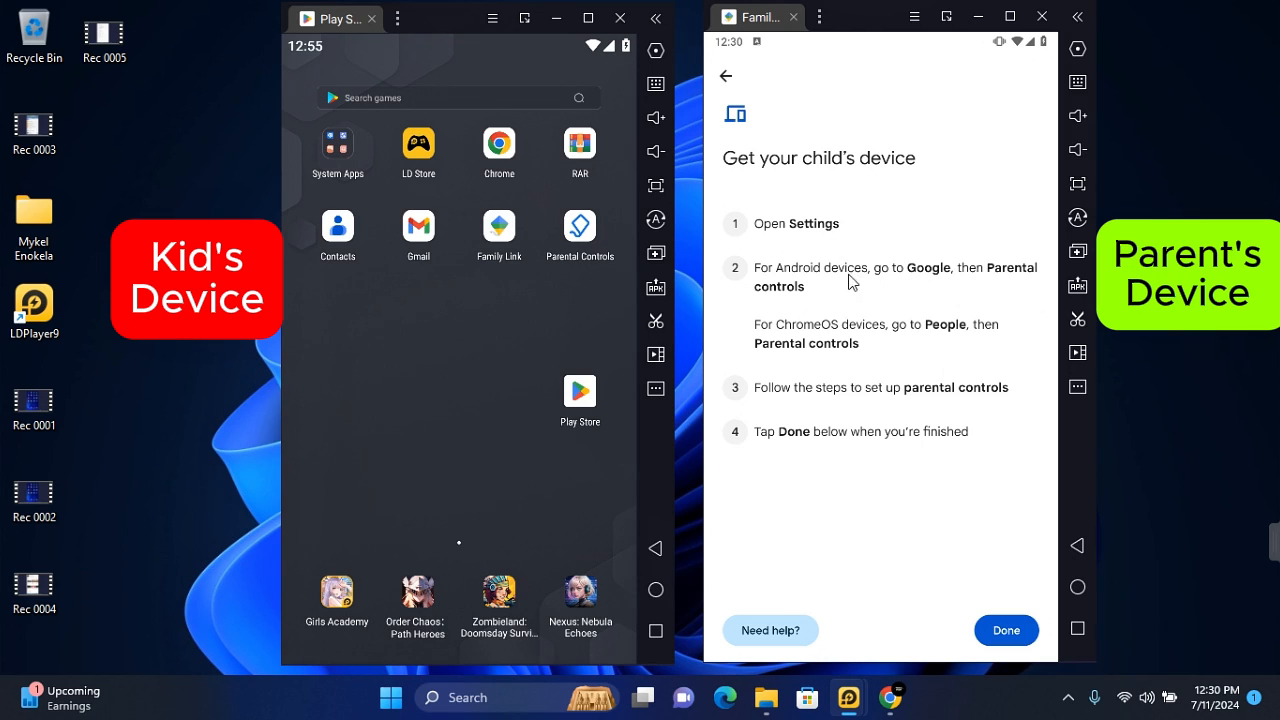
mouse_move(1028, 284)
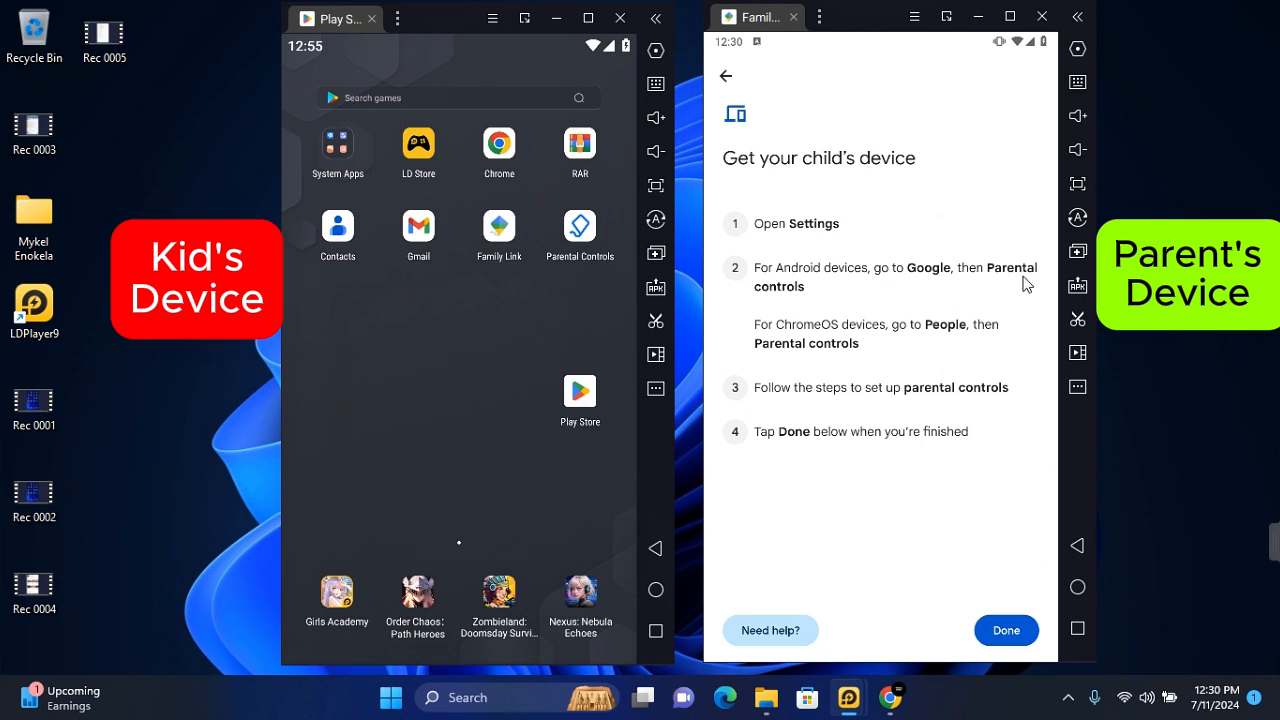
mouse_move(898, 344)
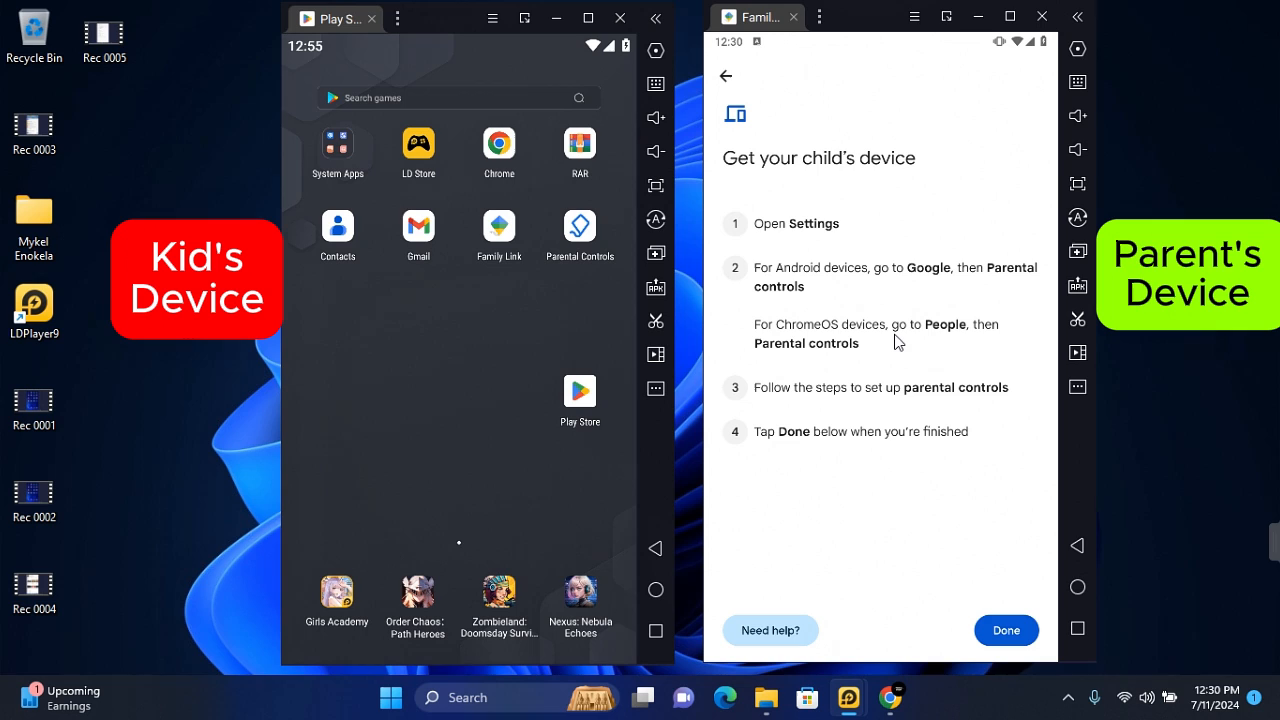
mouse_move(846, 374)
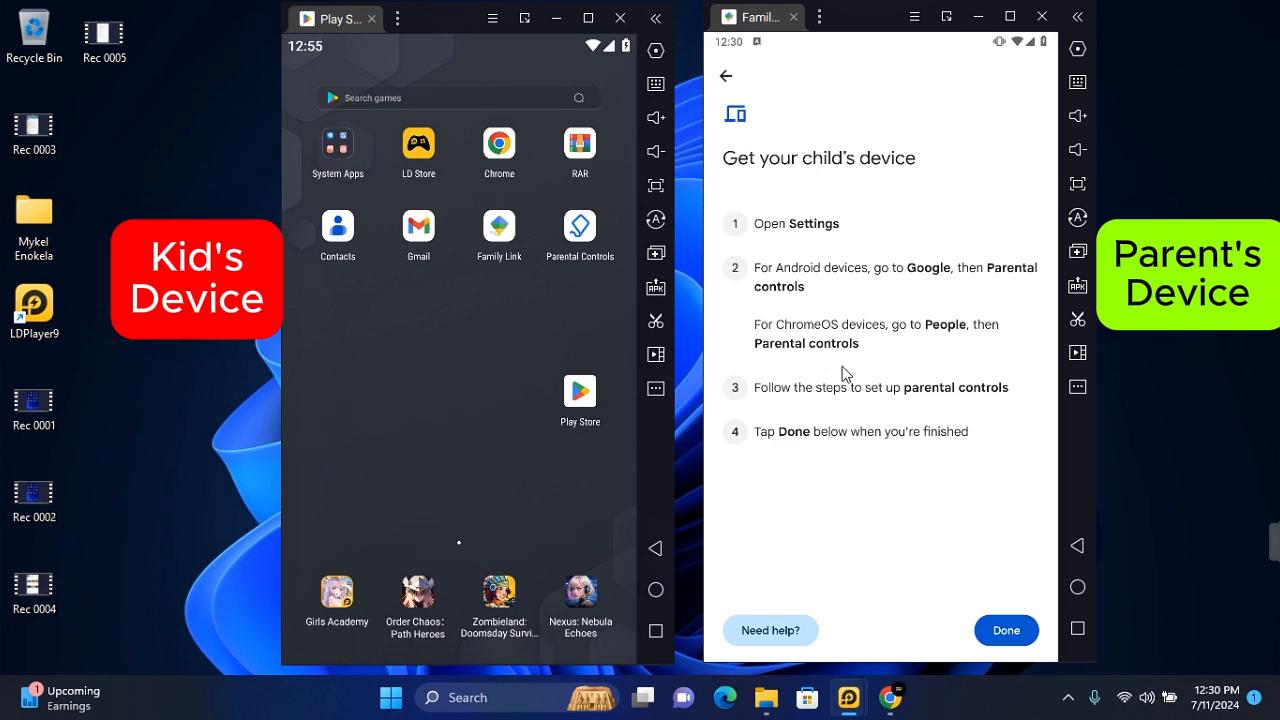
On the kid's device, navigate Settings > Google > Kids and Family > Parental controls.
click(336, 144)
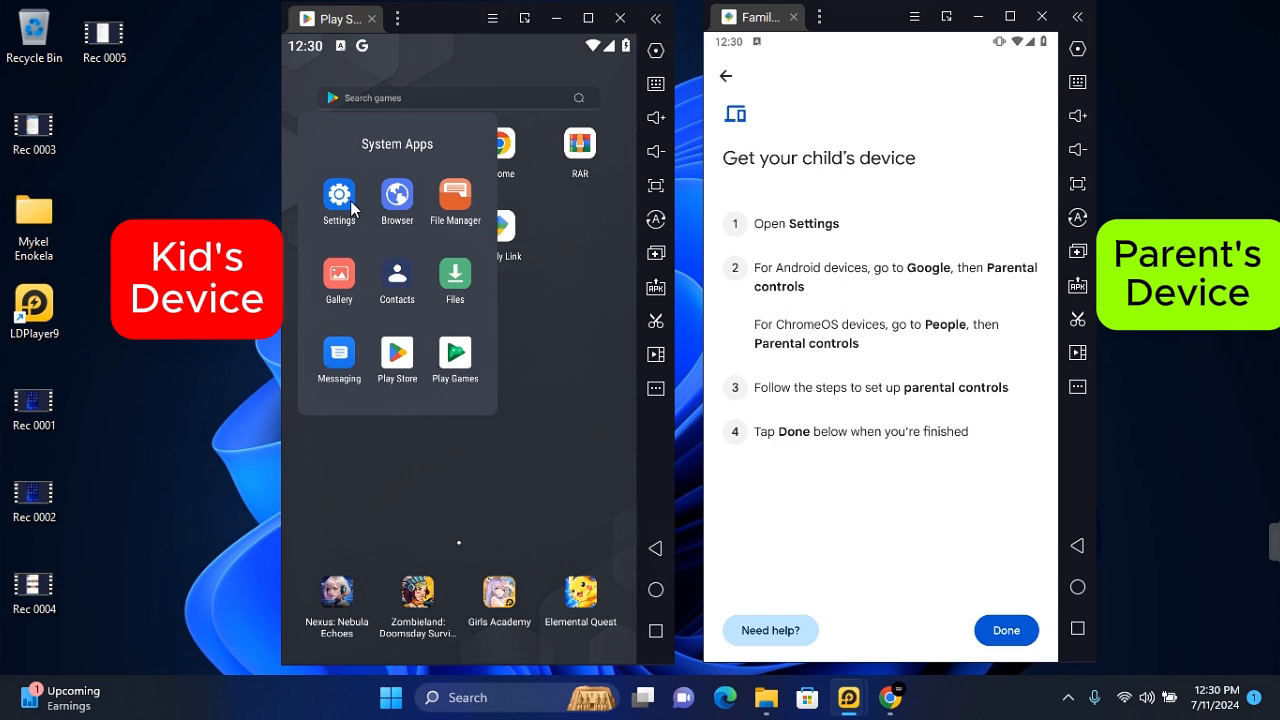
click(340, 196)
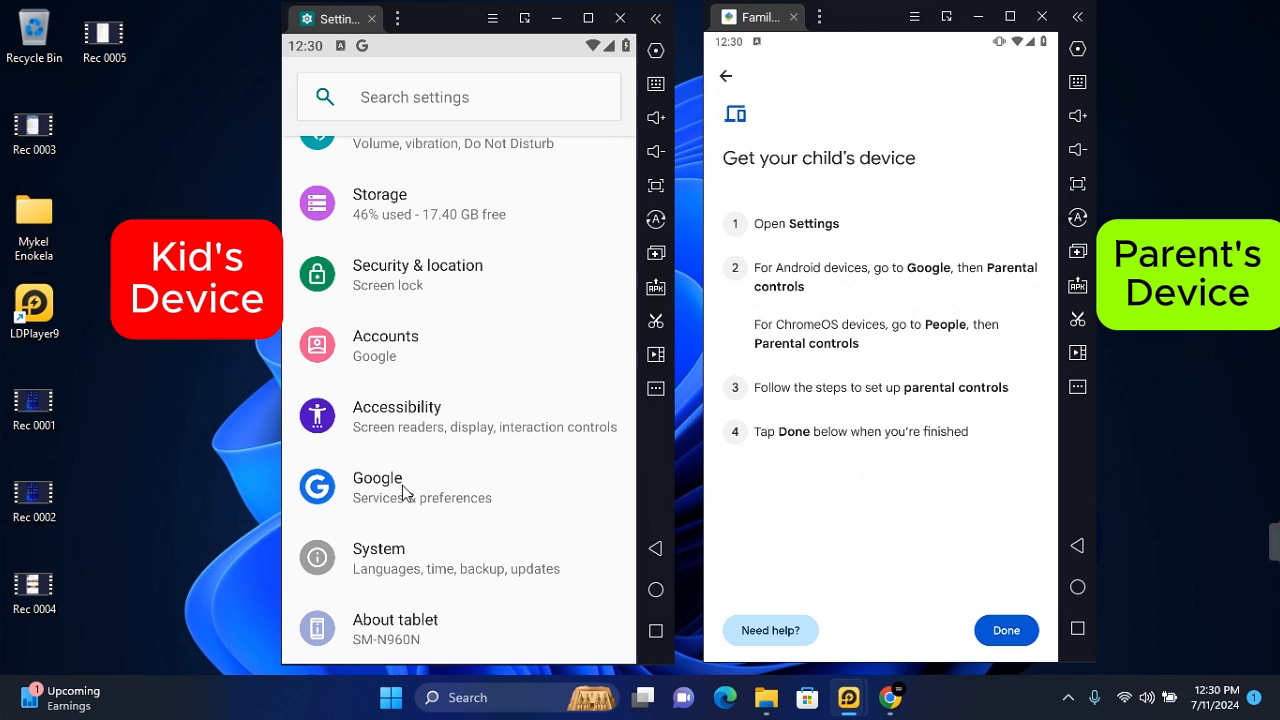
click(378, 488)
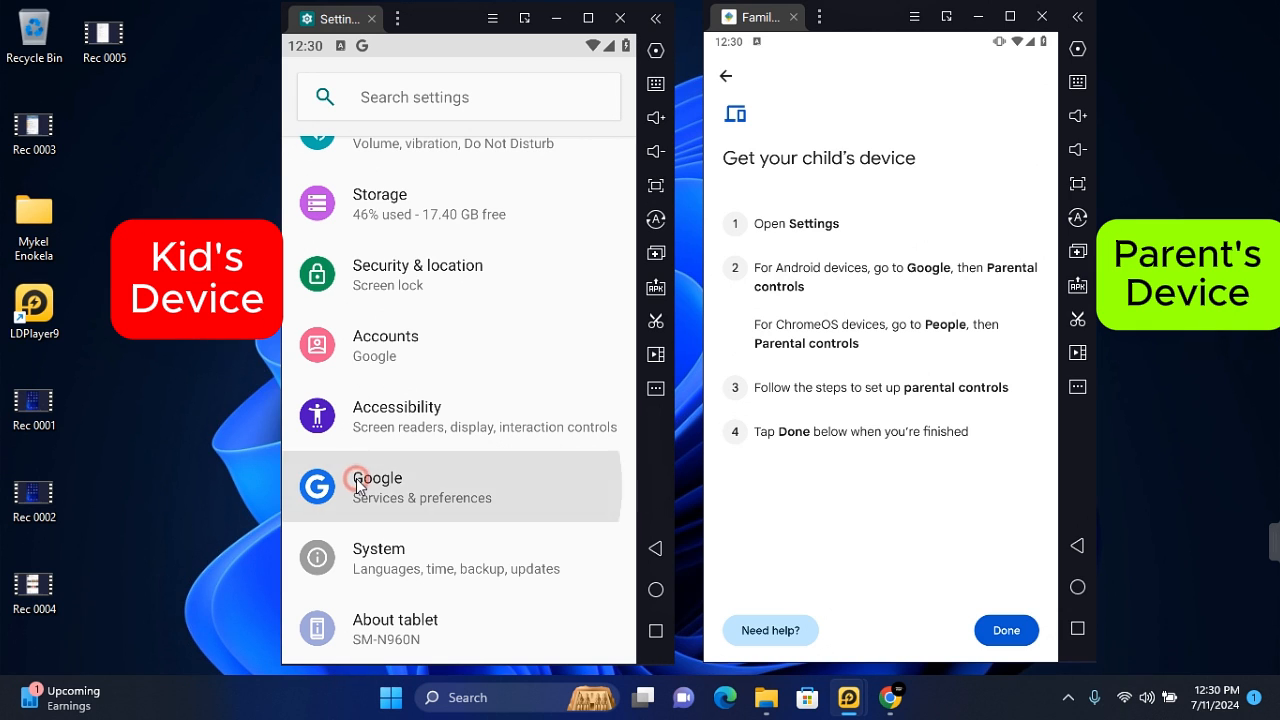
click(376, 488)
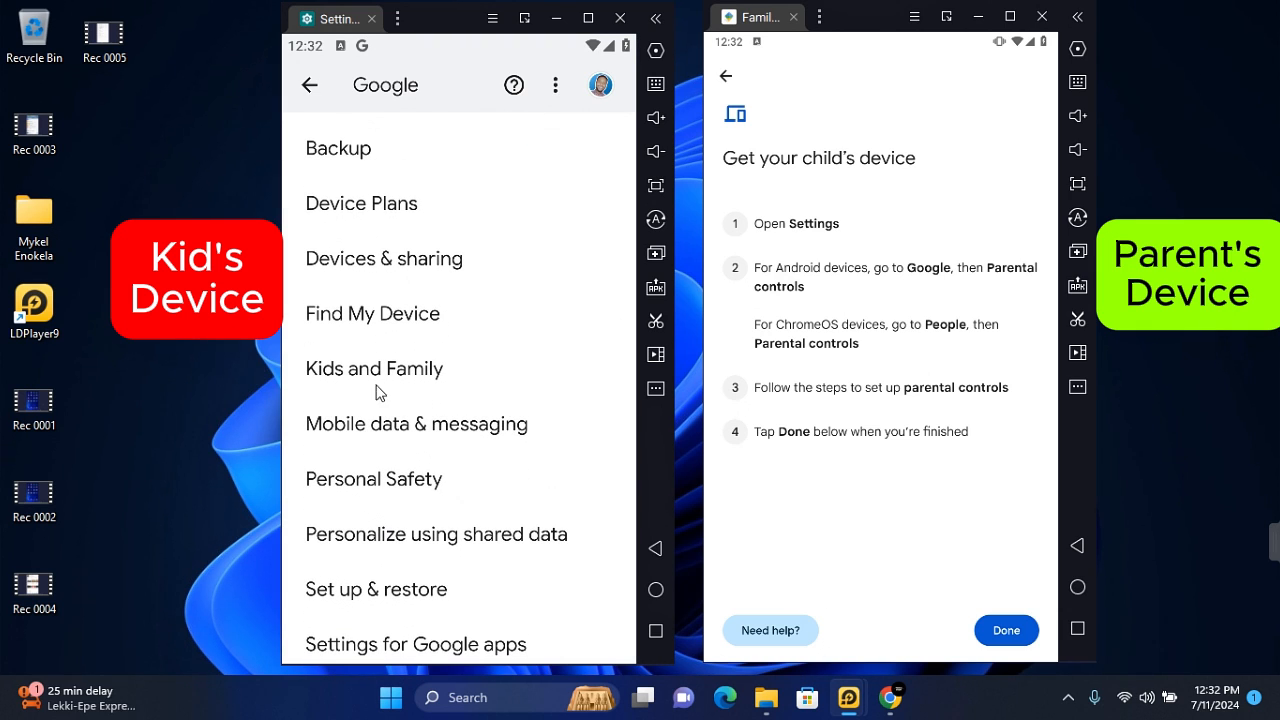
click(374, 368)
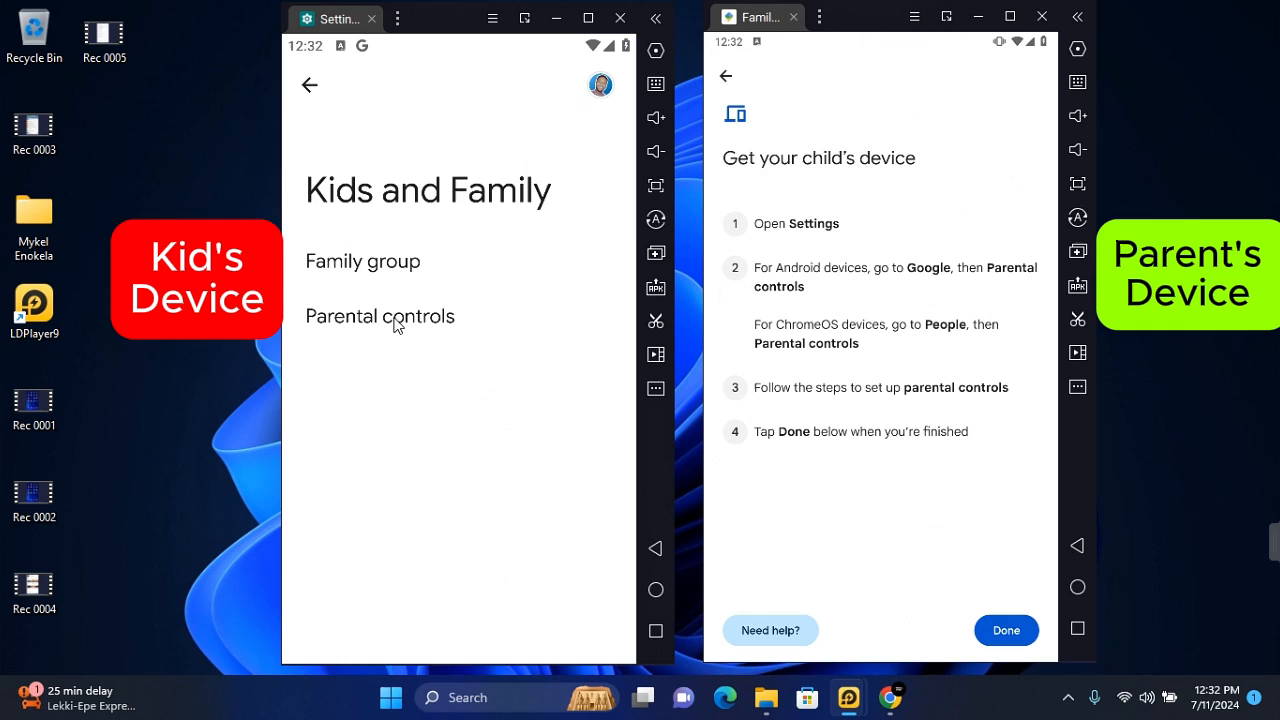
click(380, 316)
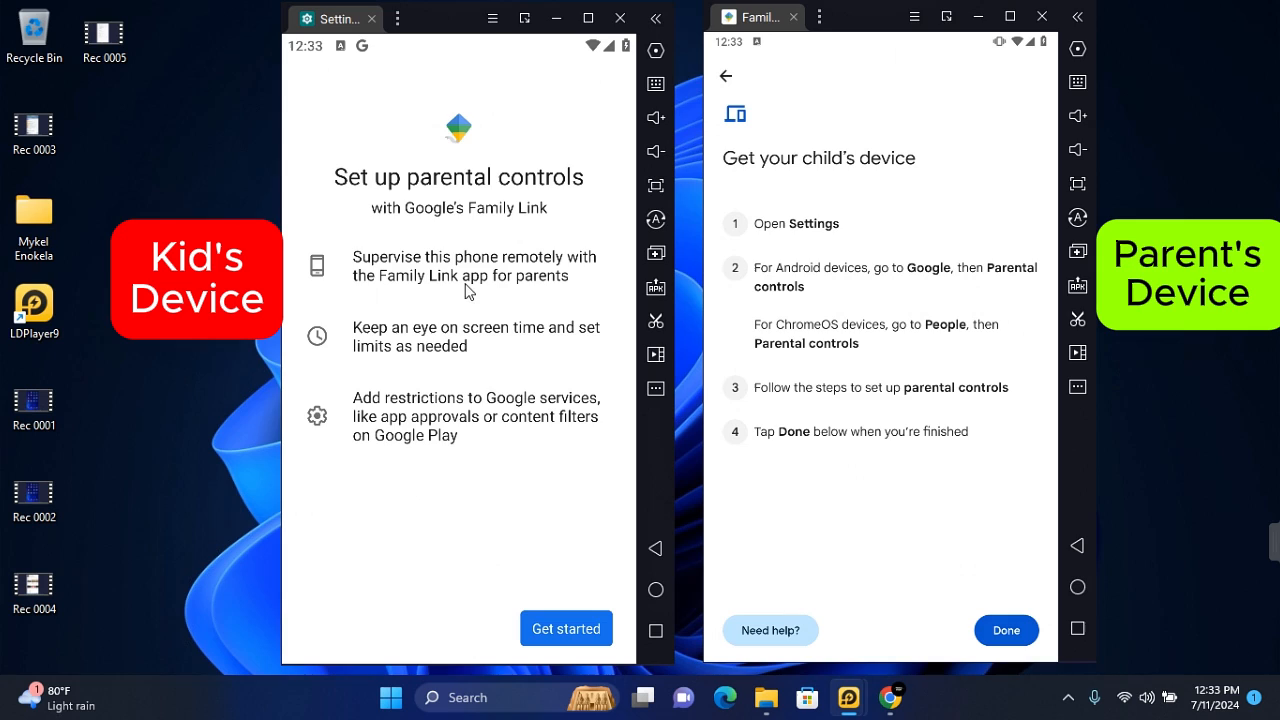
mouse_move(500, 348)
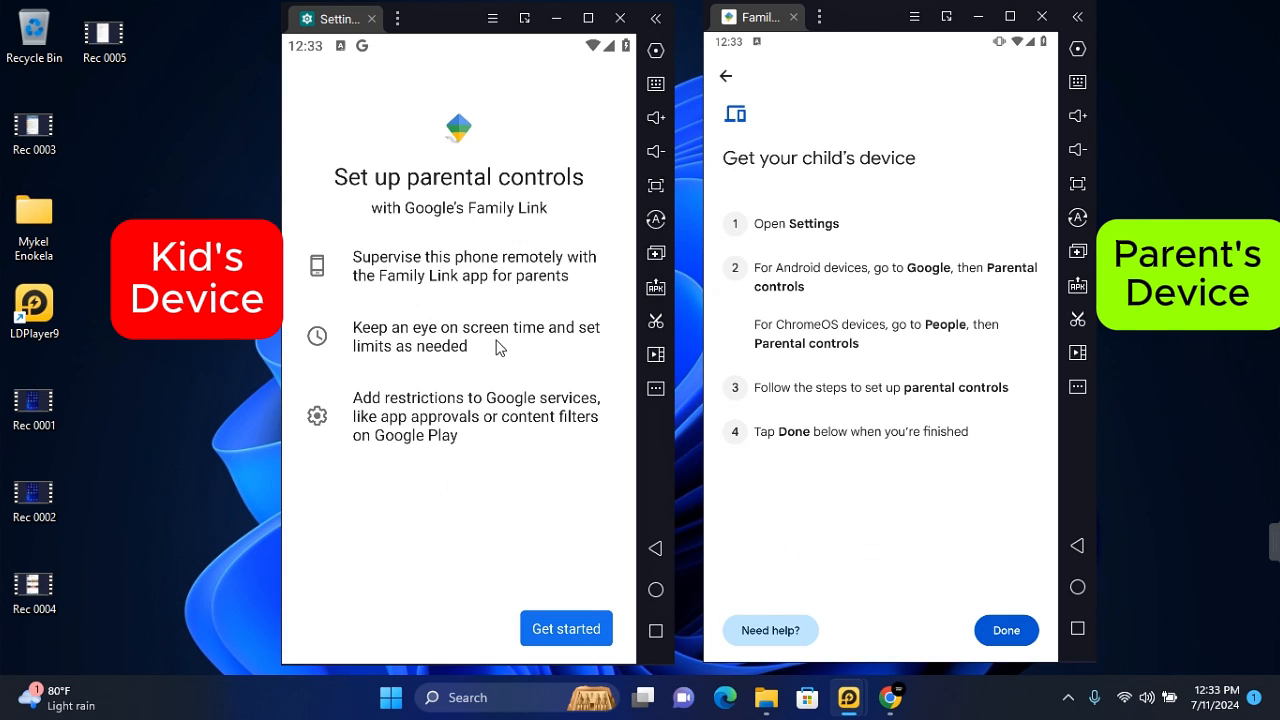
mouse_move(420, 418)
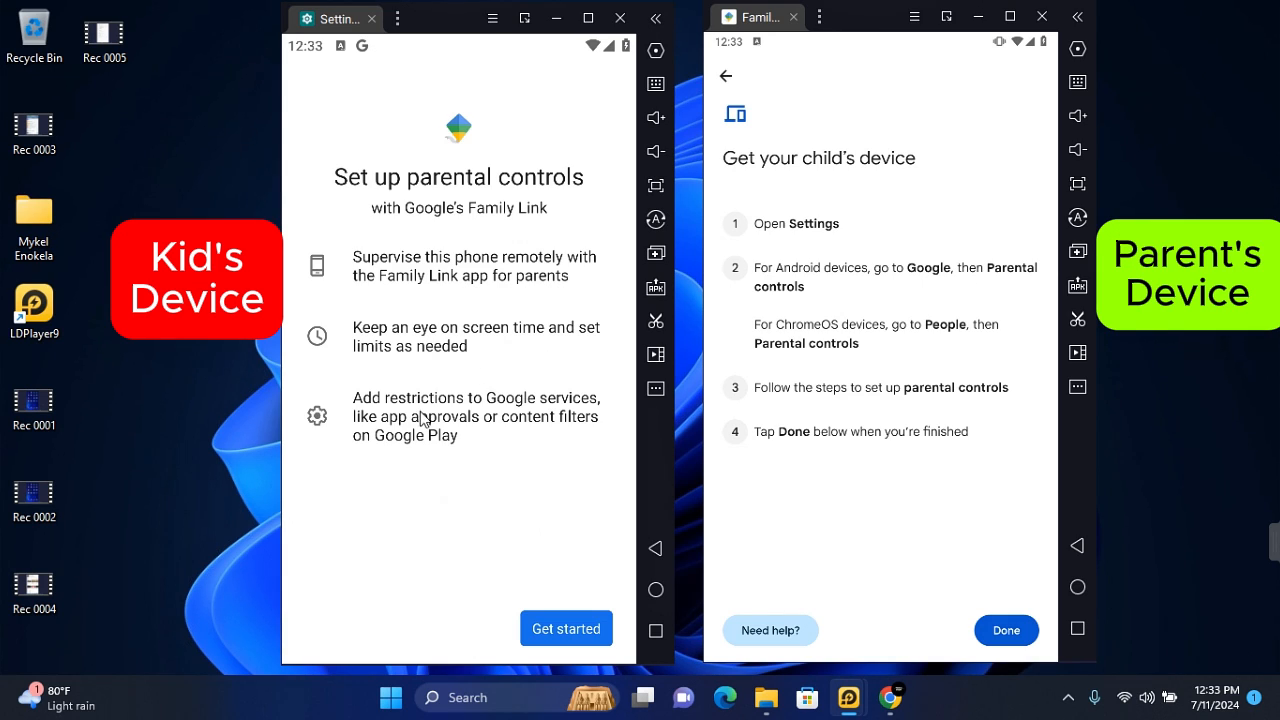
mouse_move(384, 420)
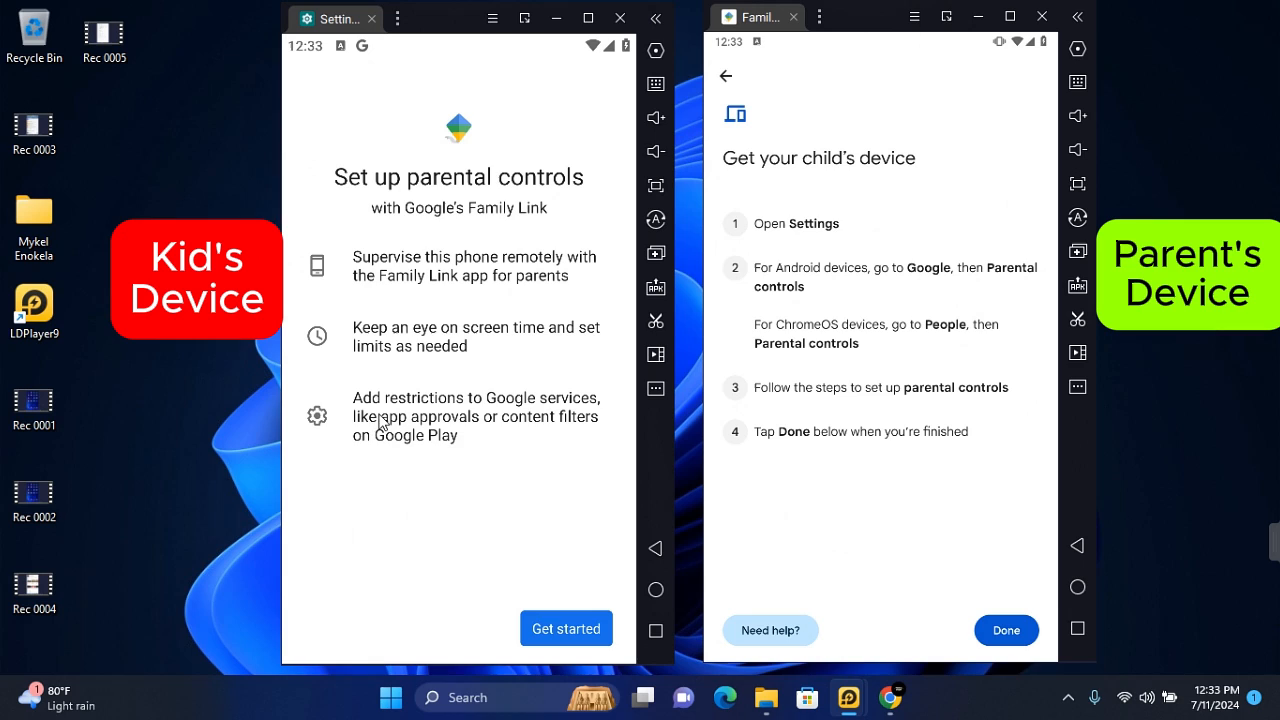
mouse_move(560, 448)
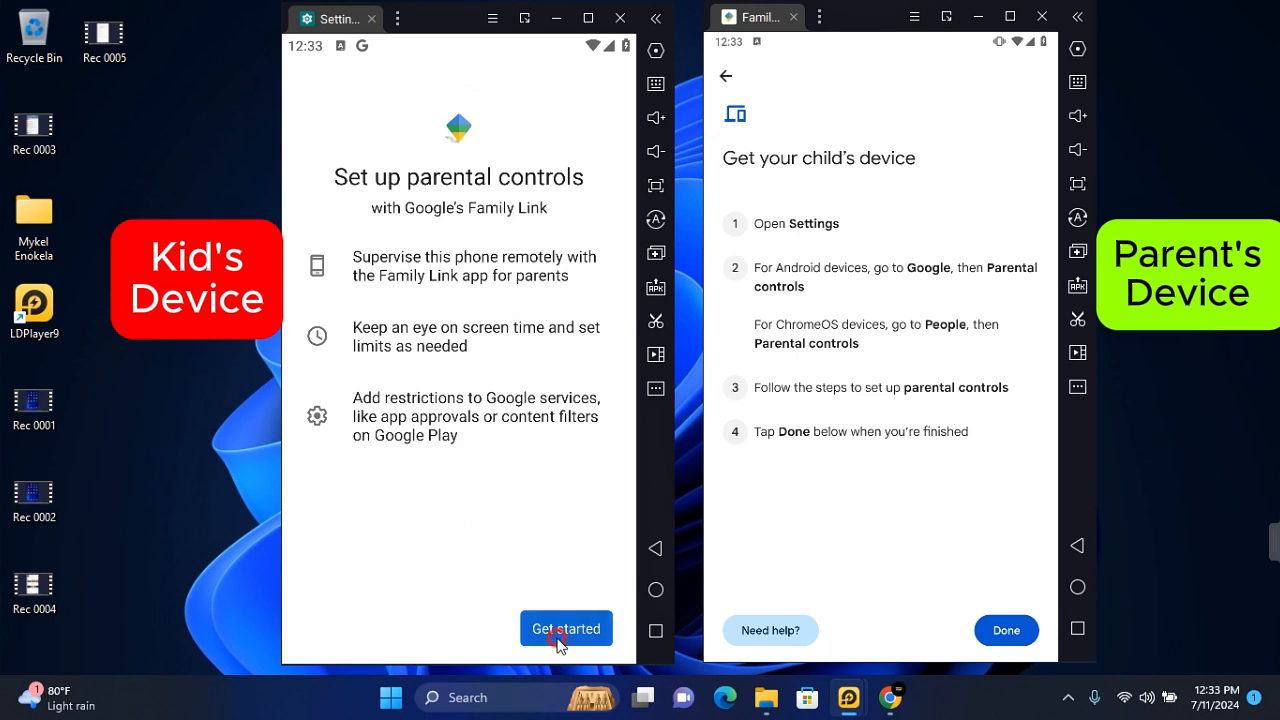
Get started, mark the device as used by a child or teen and continue to account selection.
click(564, 628)
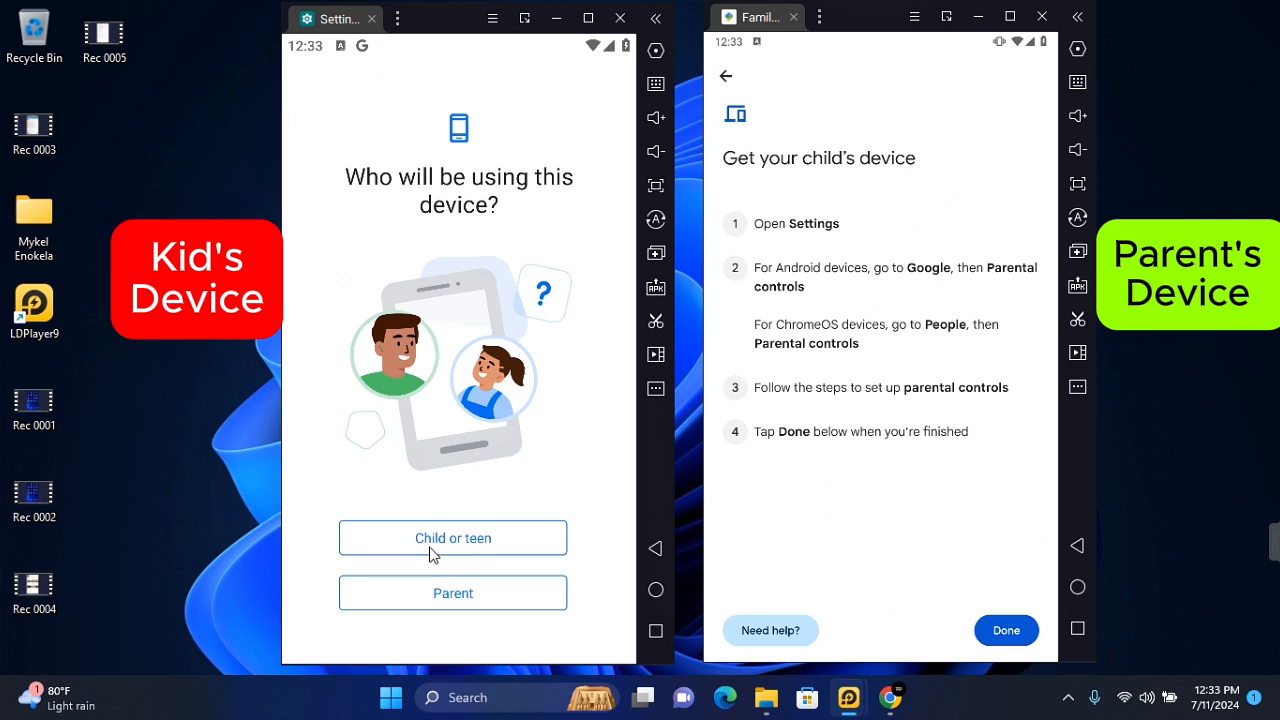
click(452, 536)
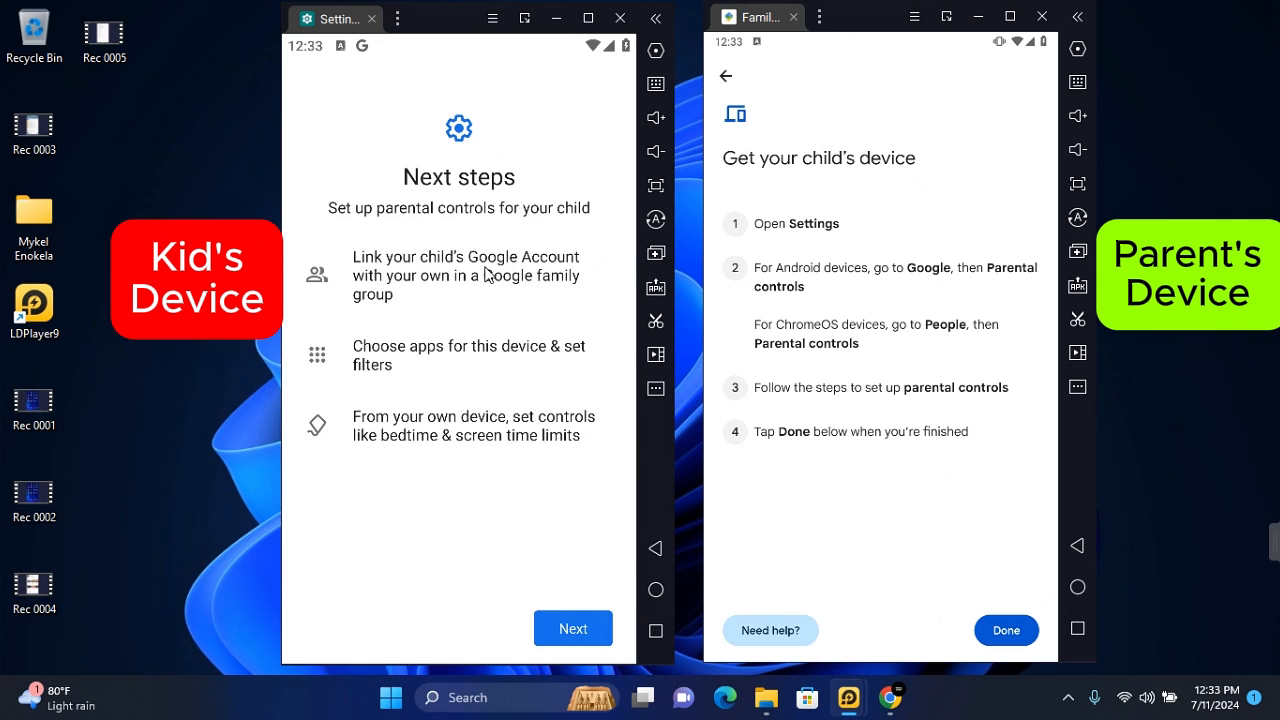
mouse_move(556, 304)
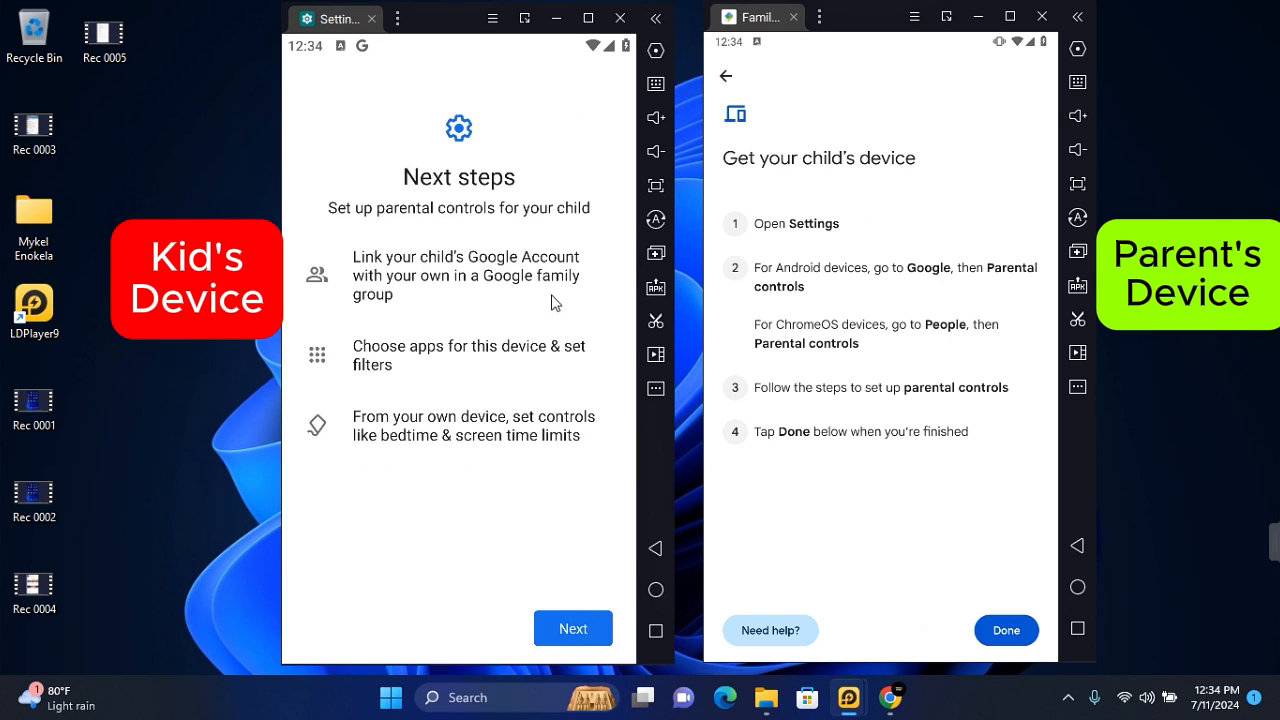
mouse_move(540, 364)
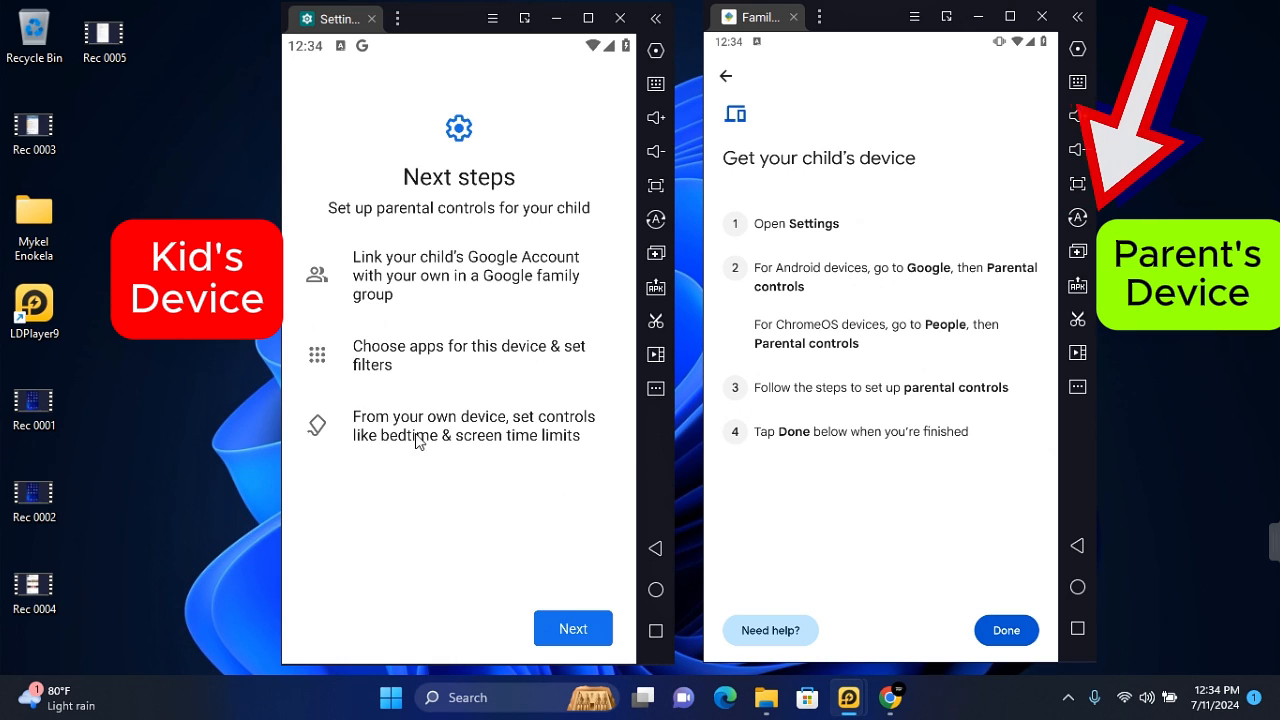
mouse_move(392, 444)
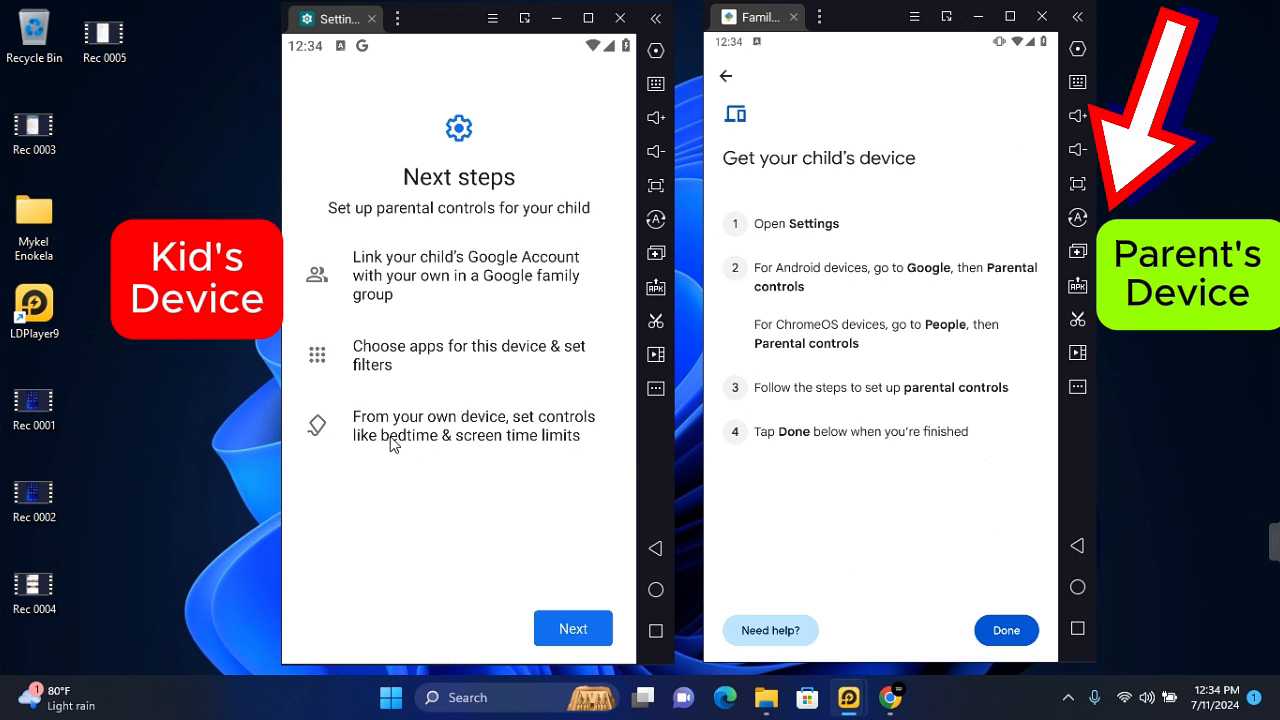
click(572, 628)
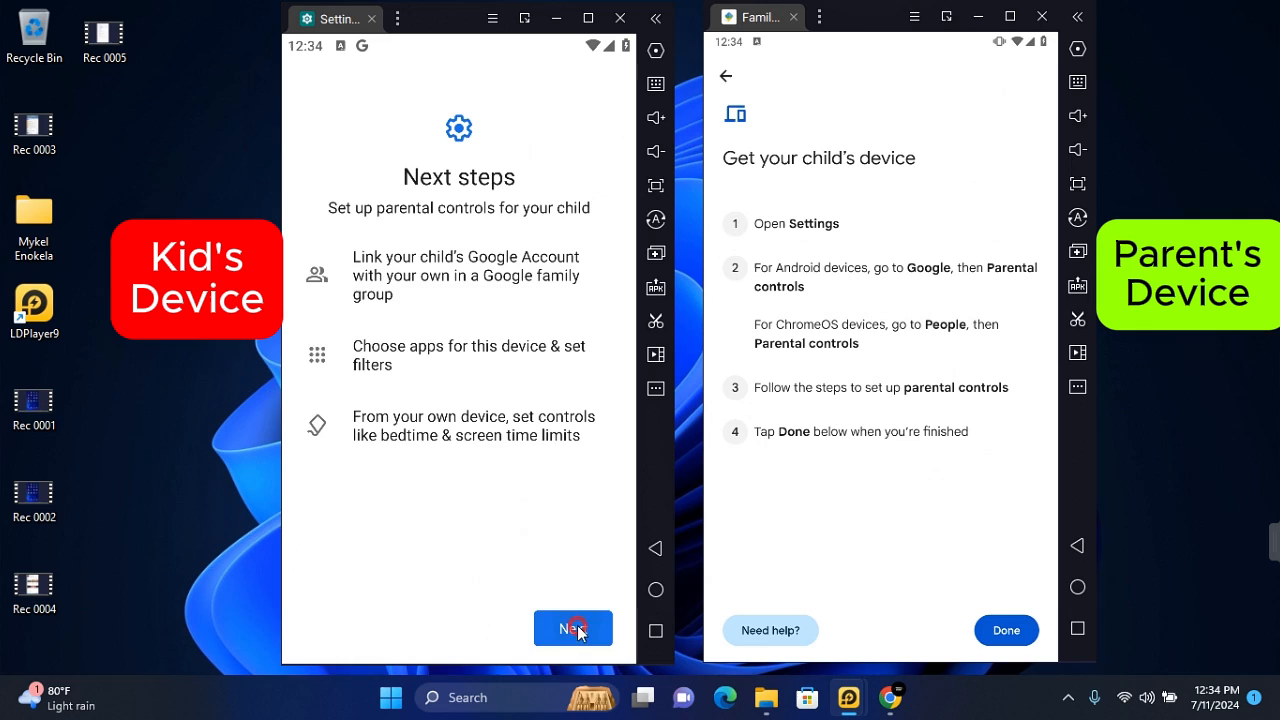
click(572, 628)
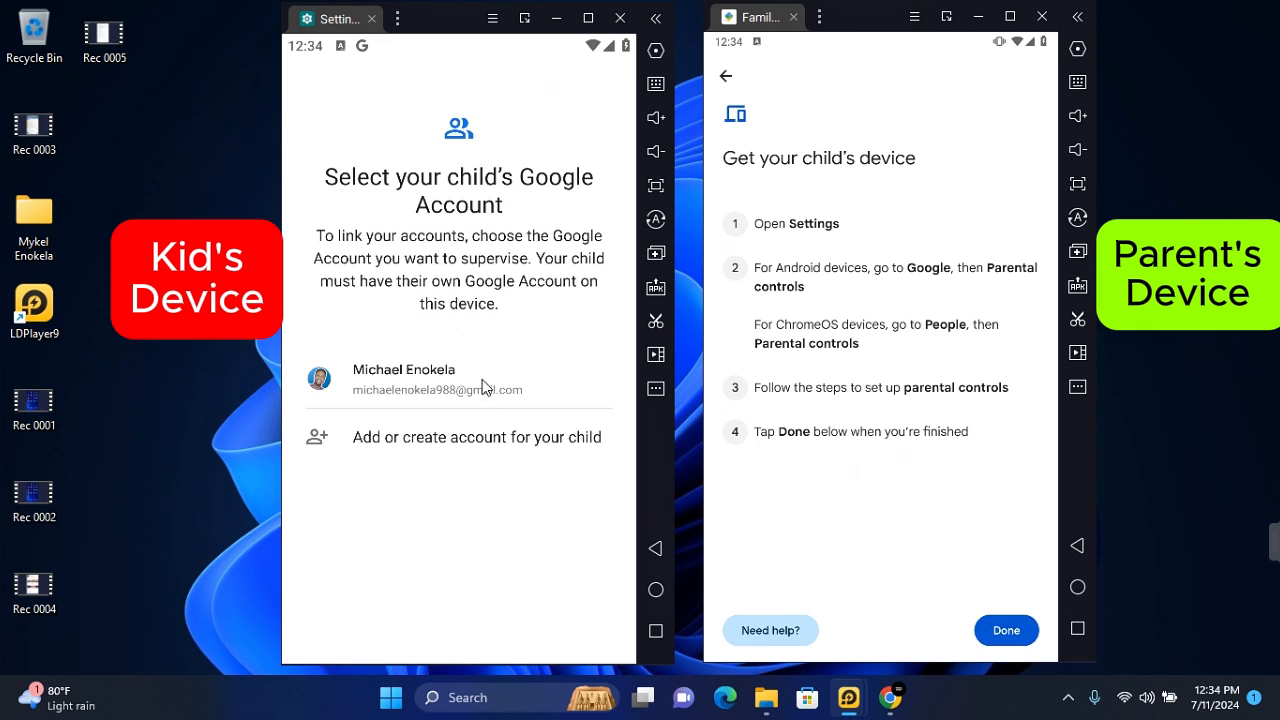
Select the child's Google account, sign the parent in and review About supervision.
click(404, 378)
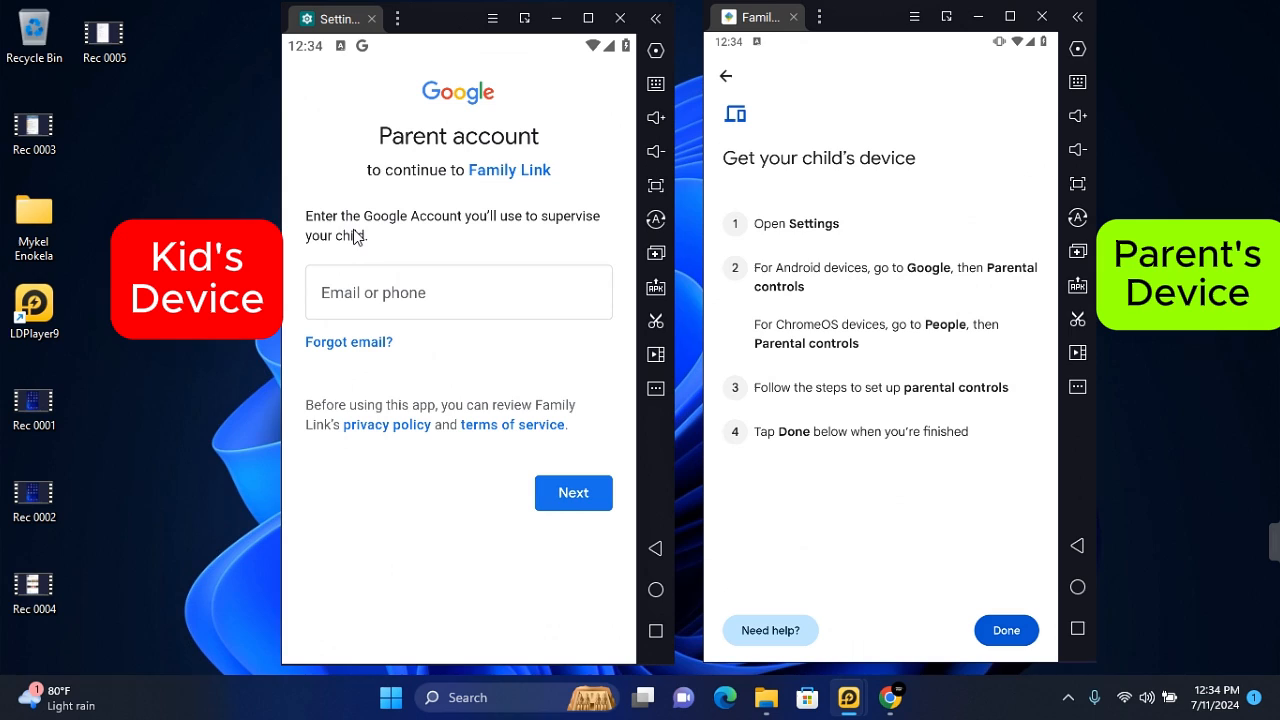
mouse_move(492, 228)
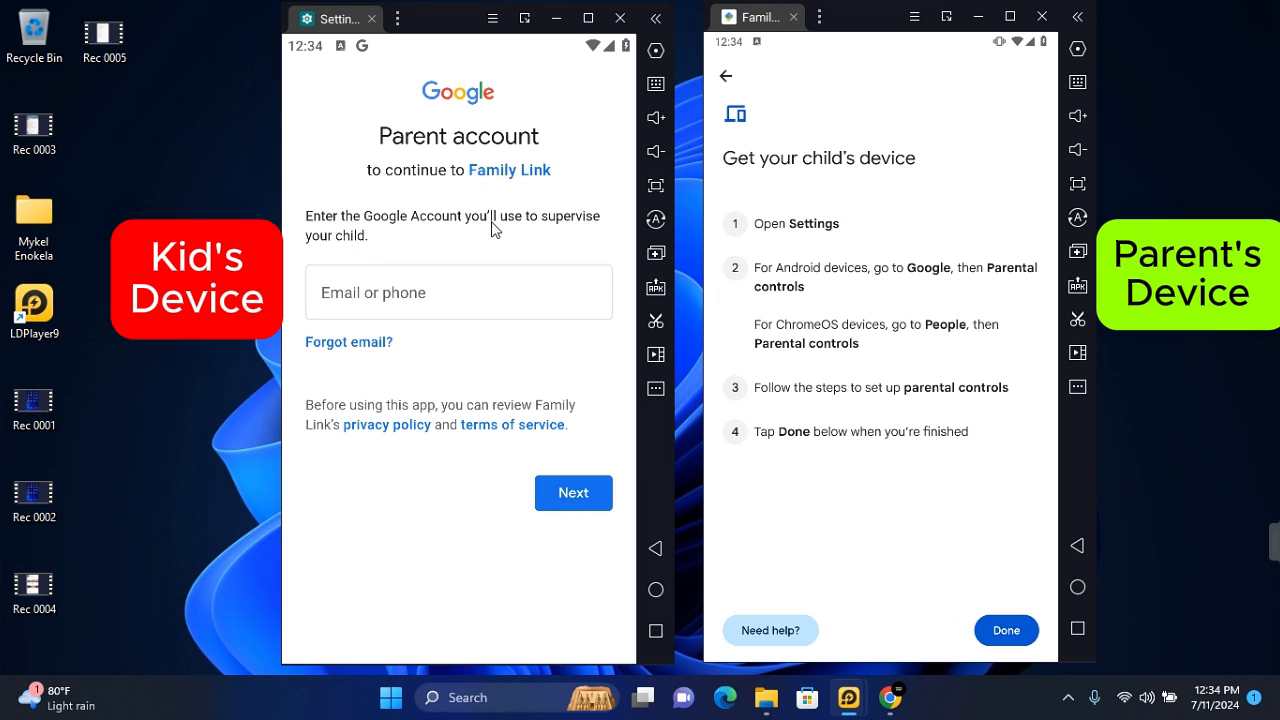
mouse_move(390, 300)
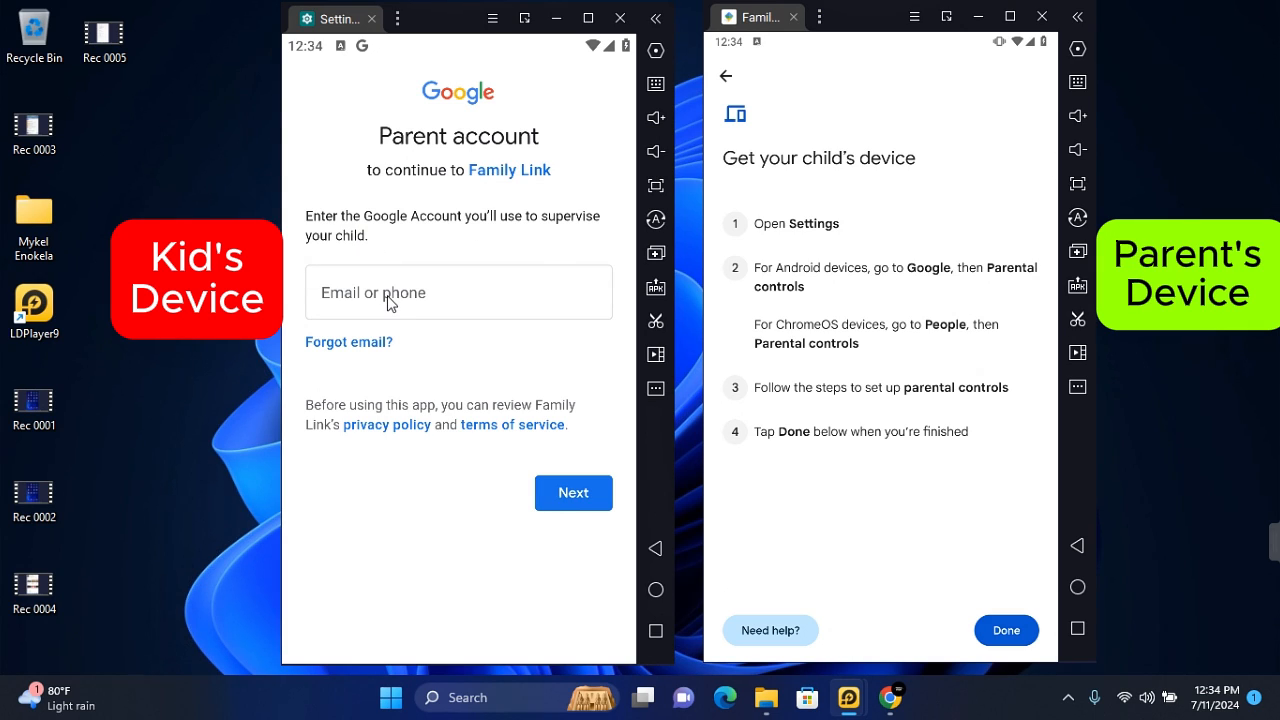
click(458, 292)
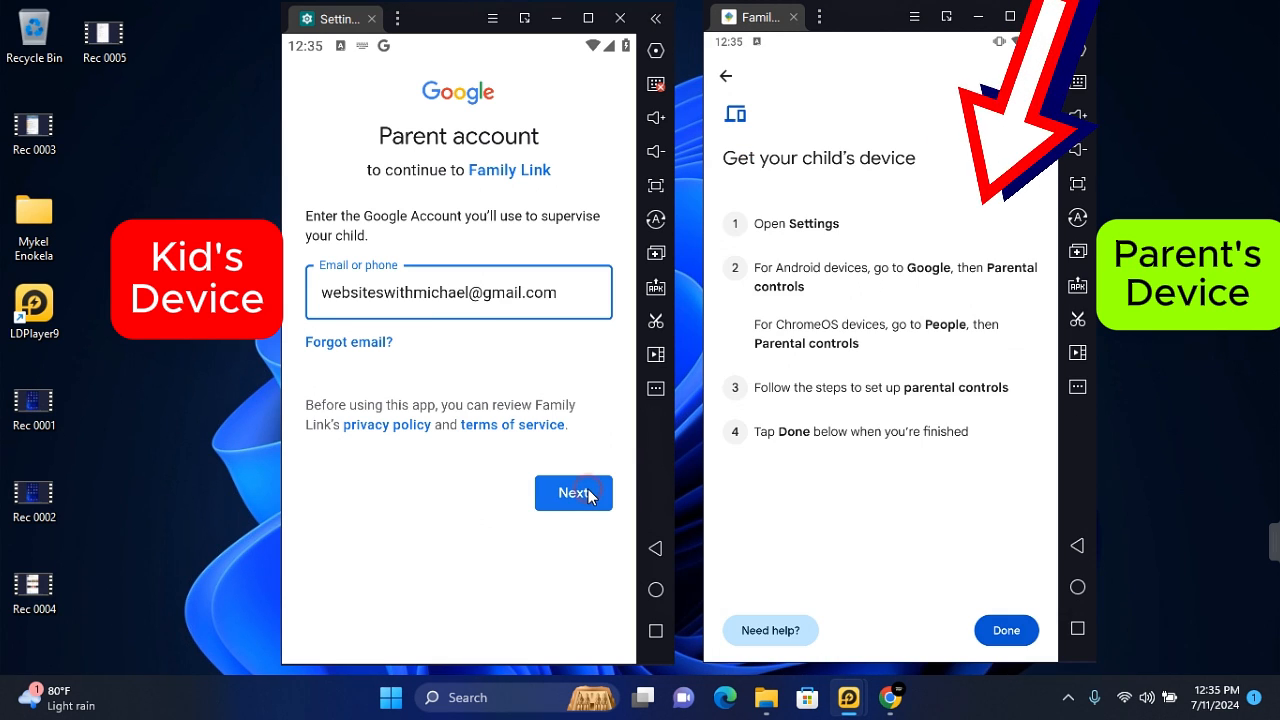
click(574, 492)
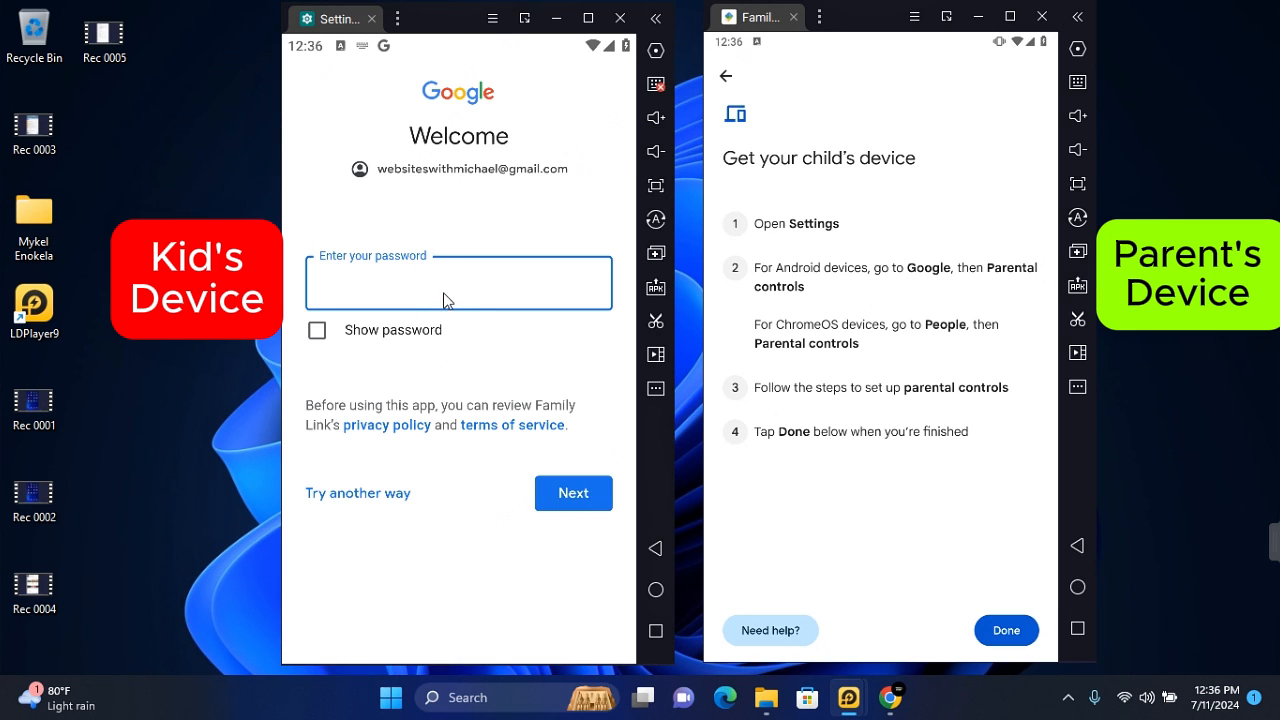
click(572, 492)
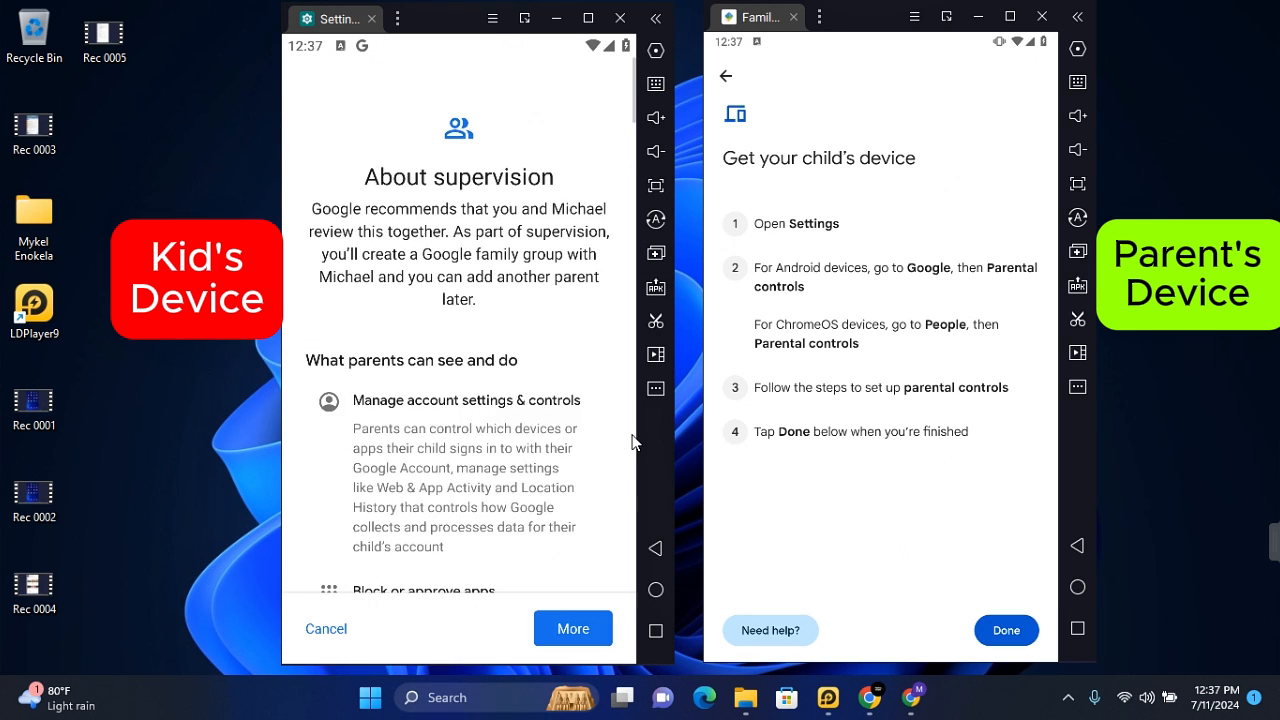
scroll(up, 3)
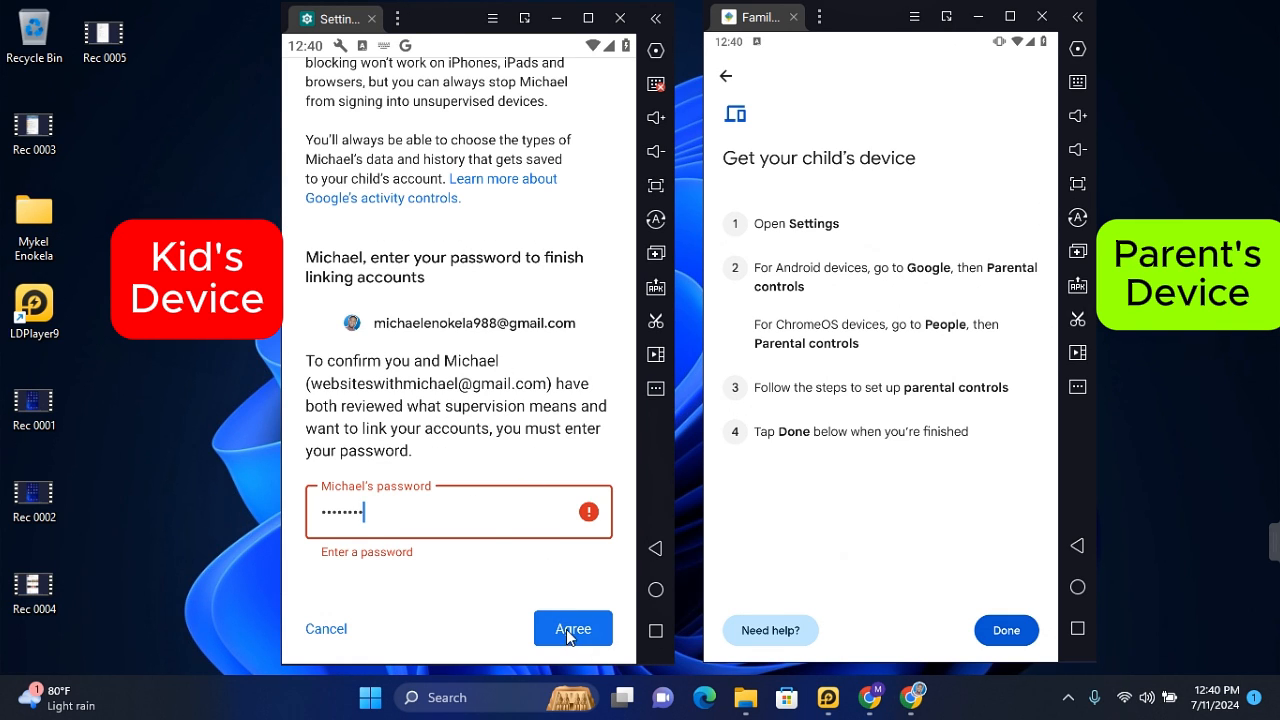
Agree to link accounts, activate Family Link as device admin and continue to the child's apps.
click(572, 628)
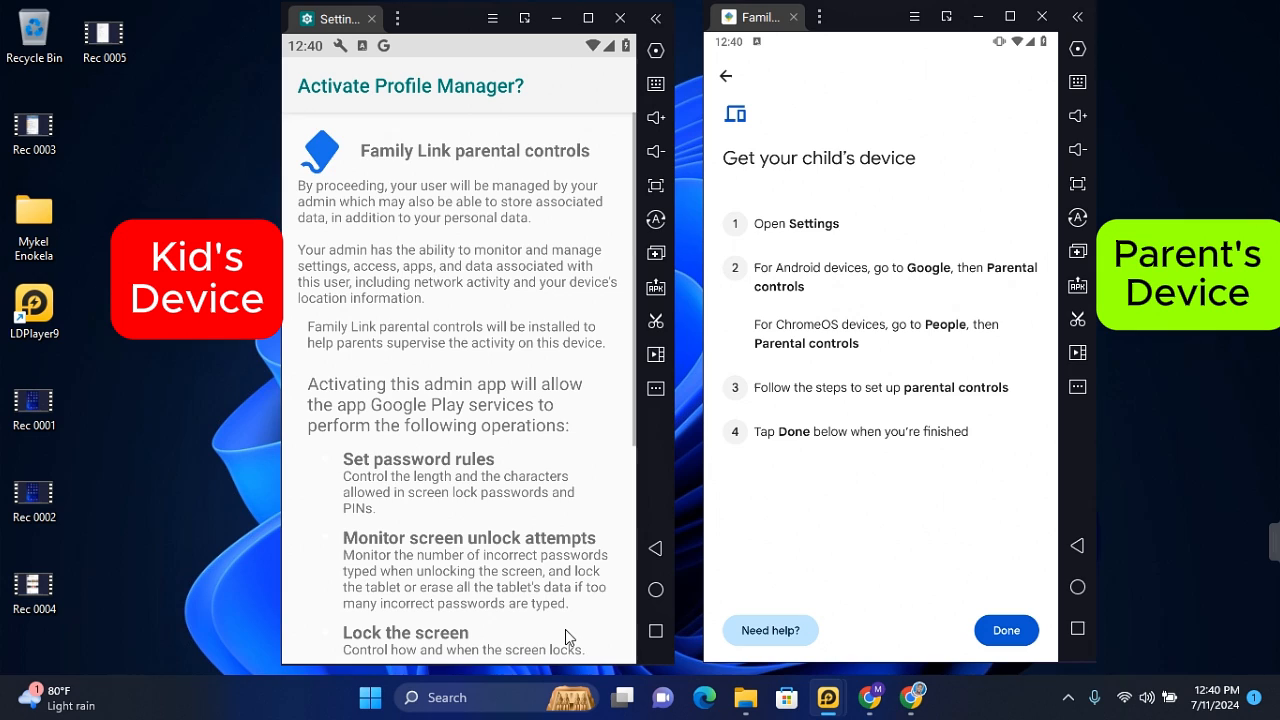
scroll(down, 3)
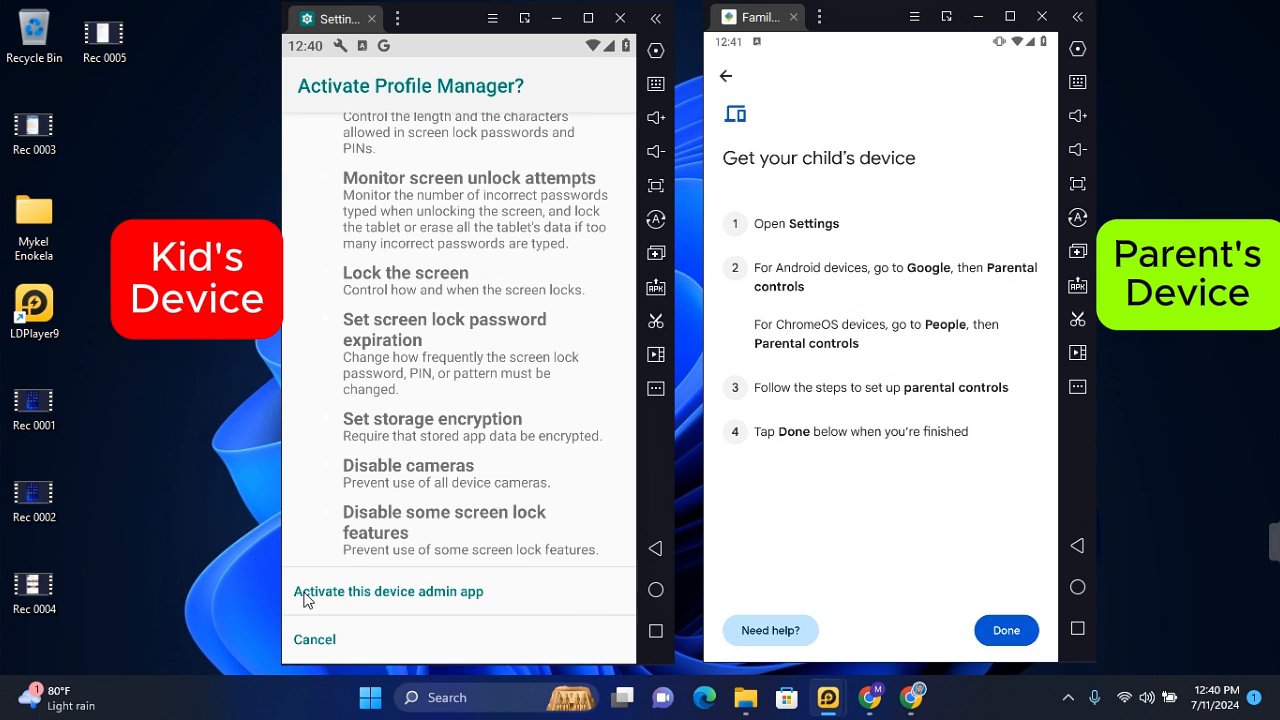
mouse_move(436, 600)
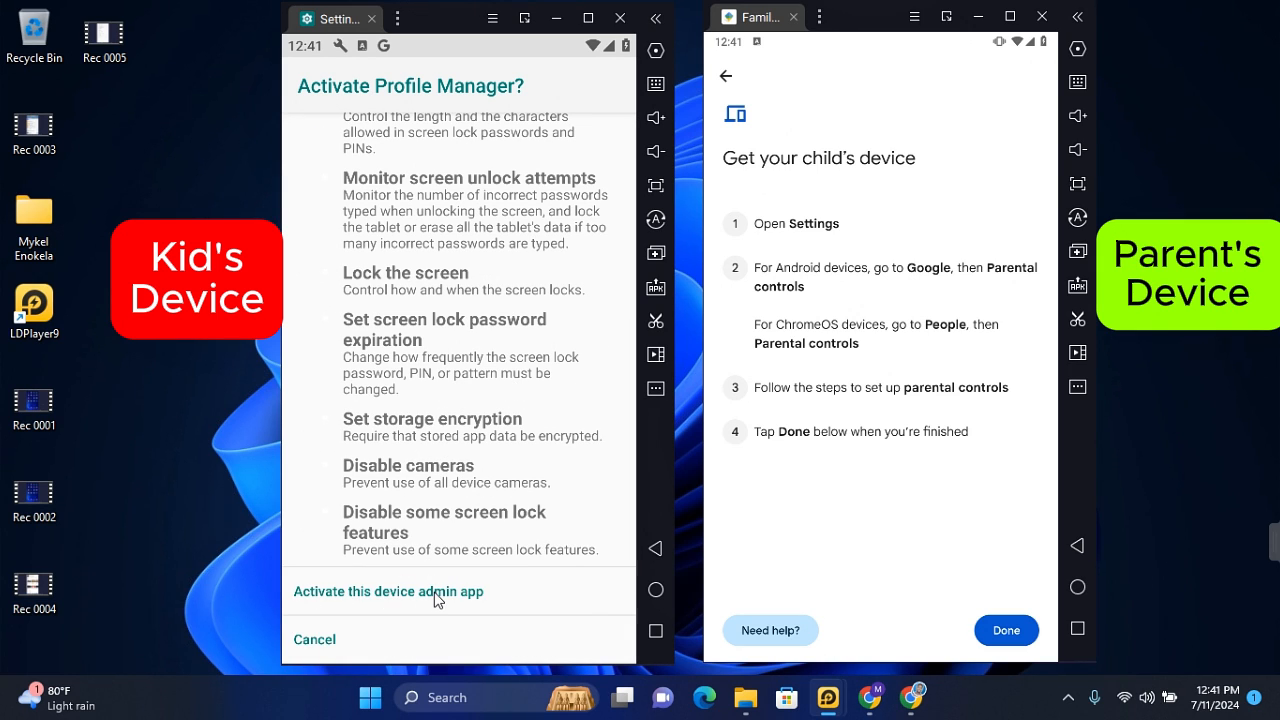
click(388, 592)
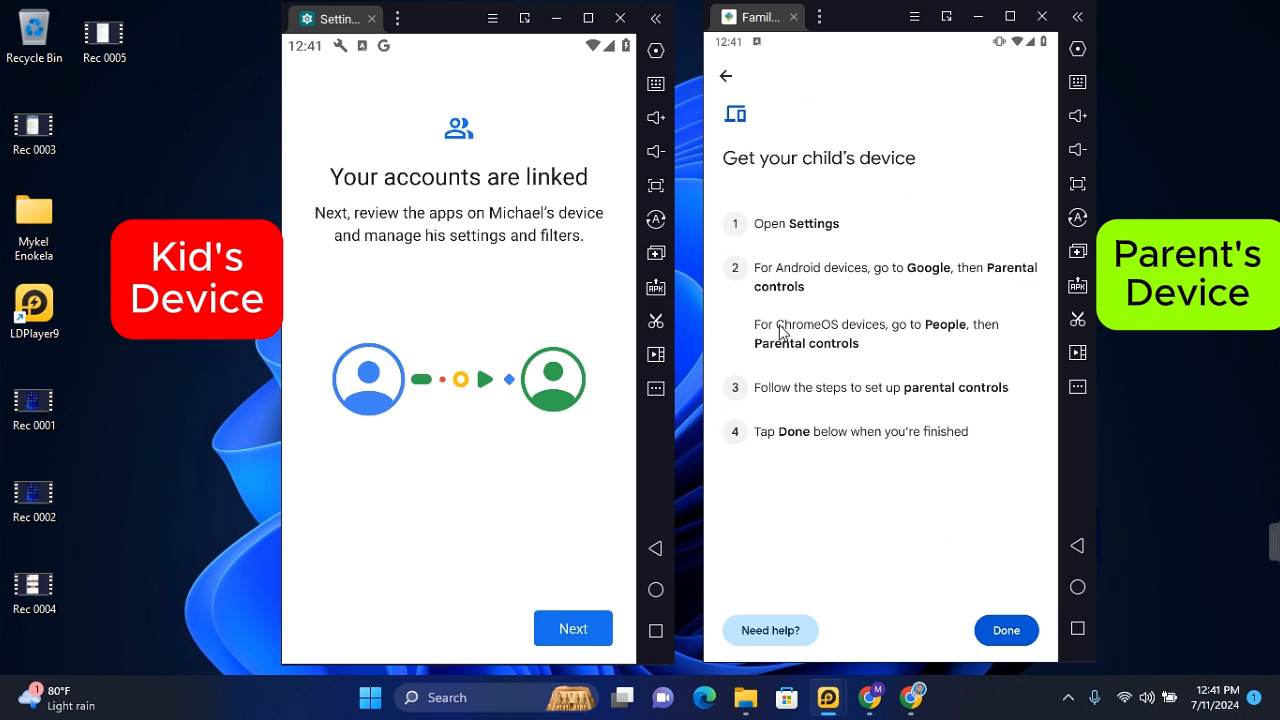
click(572, 628)
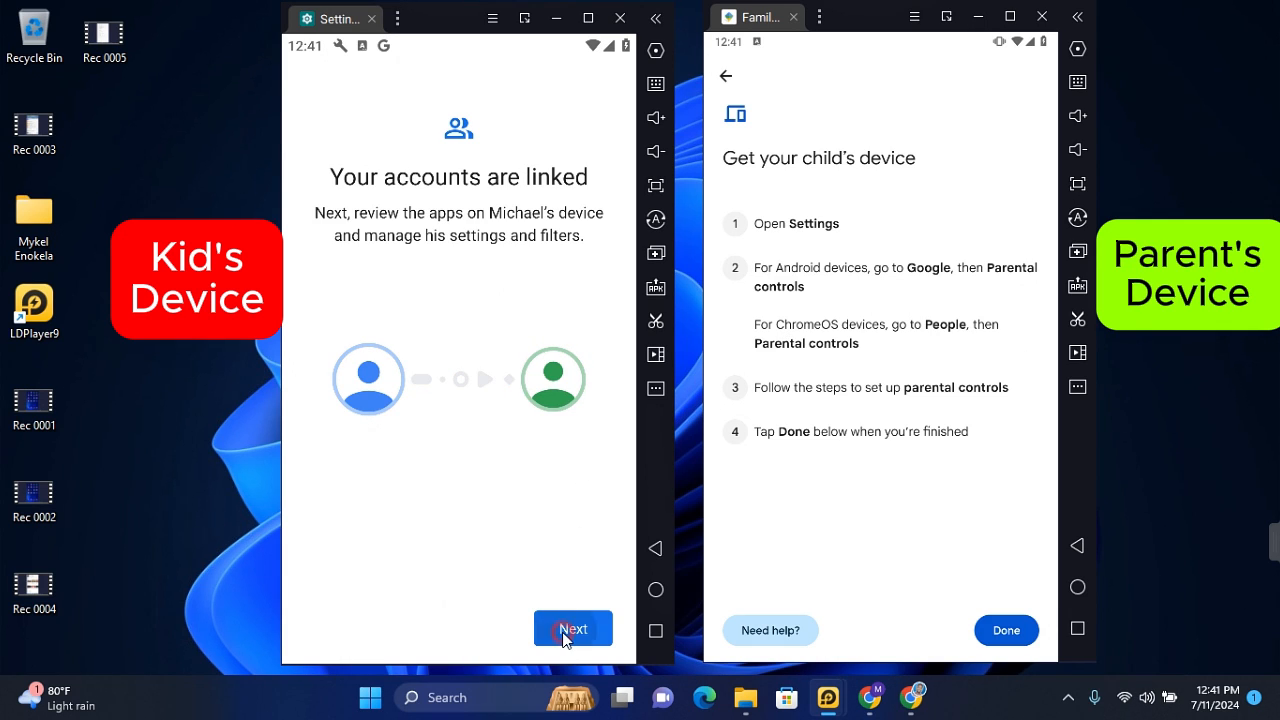
click(572, 628)
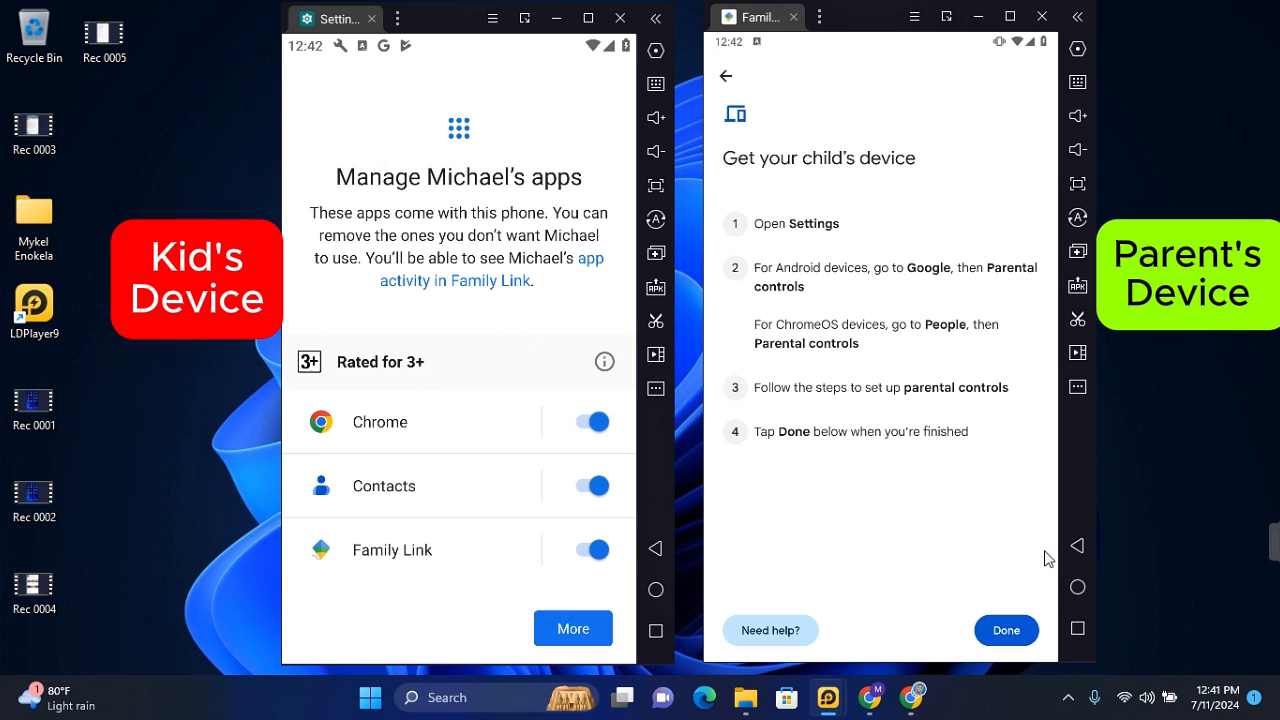
Finish setup, set a 3 hr weekday daily limit and 9:00 PM–7:00 AM downtime, then view usage.
click(1006, 630)
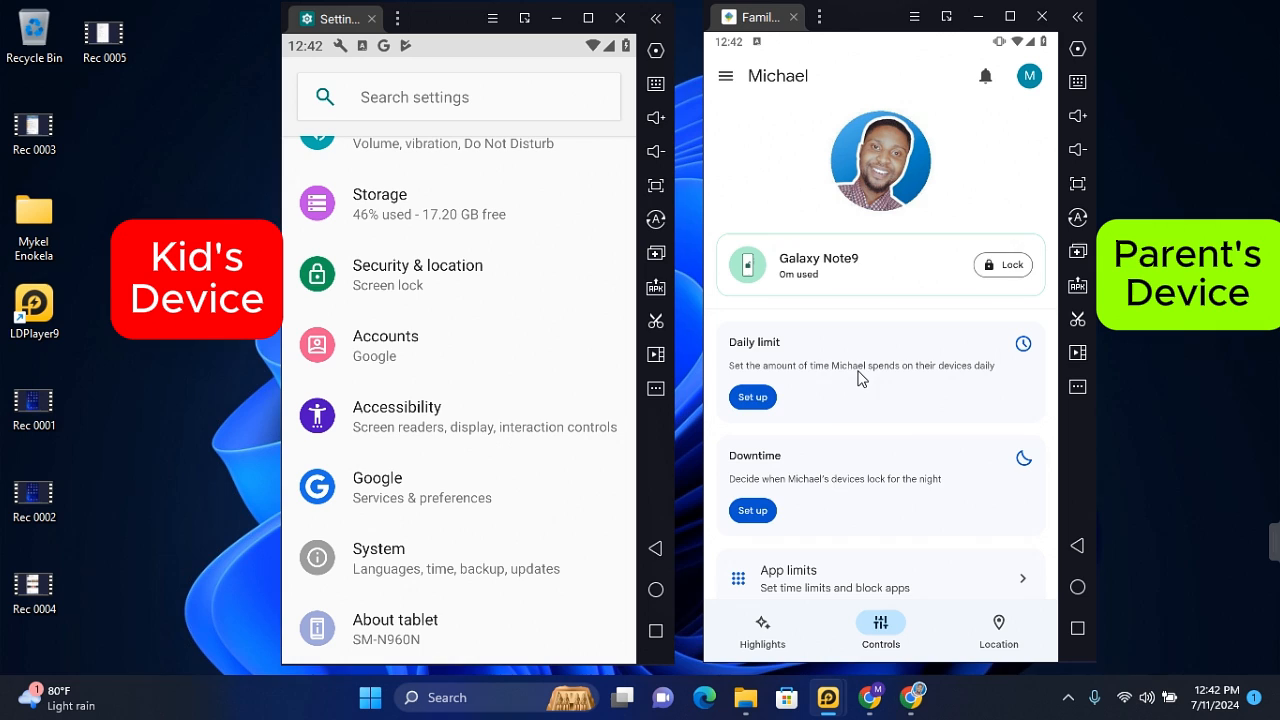
click(752, 396)
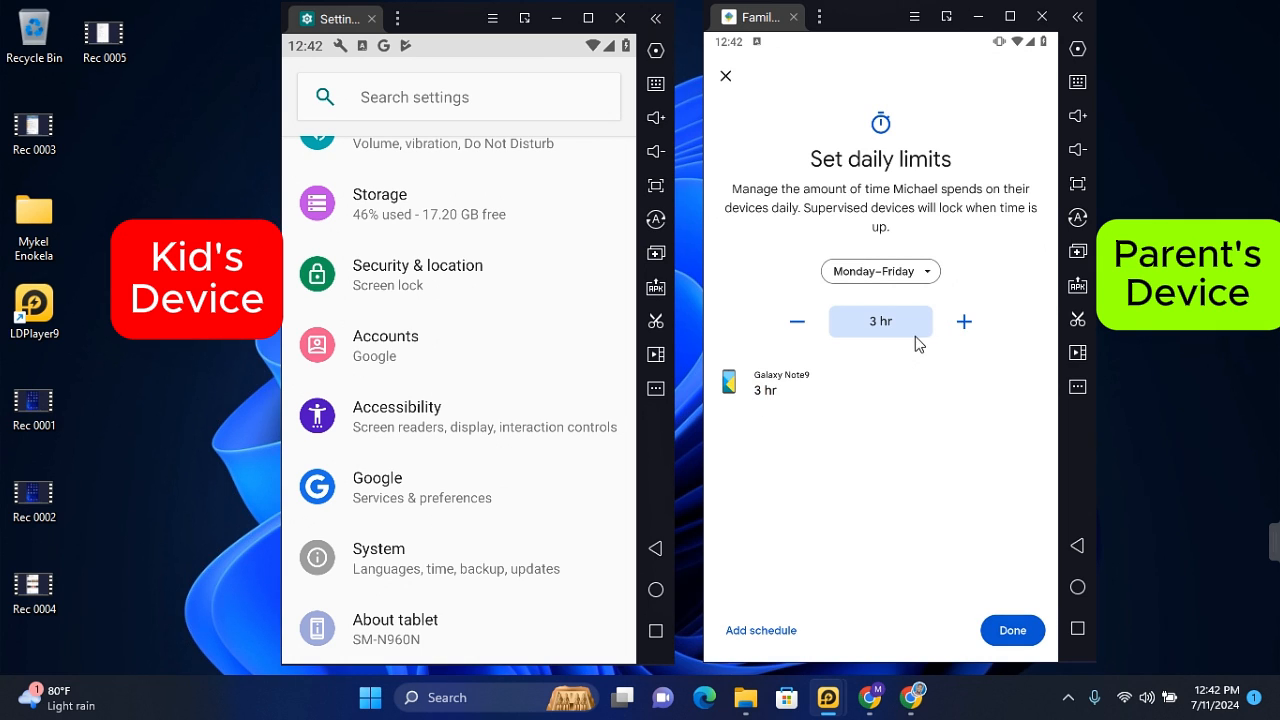
mouse_move(940, 222)
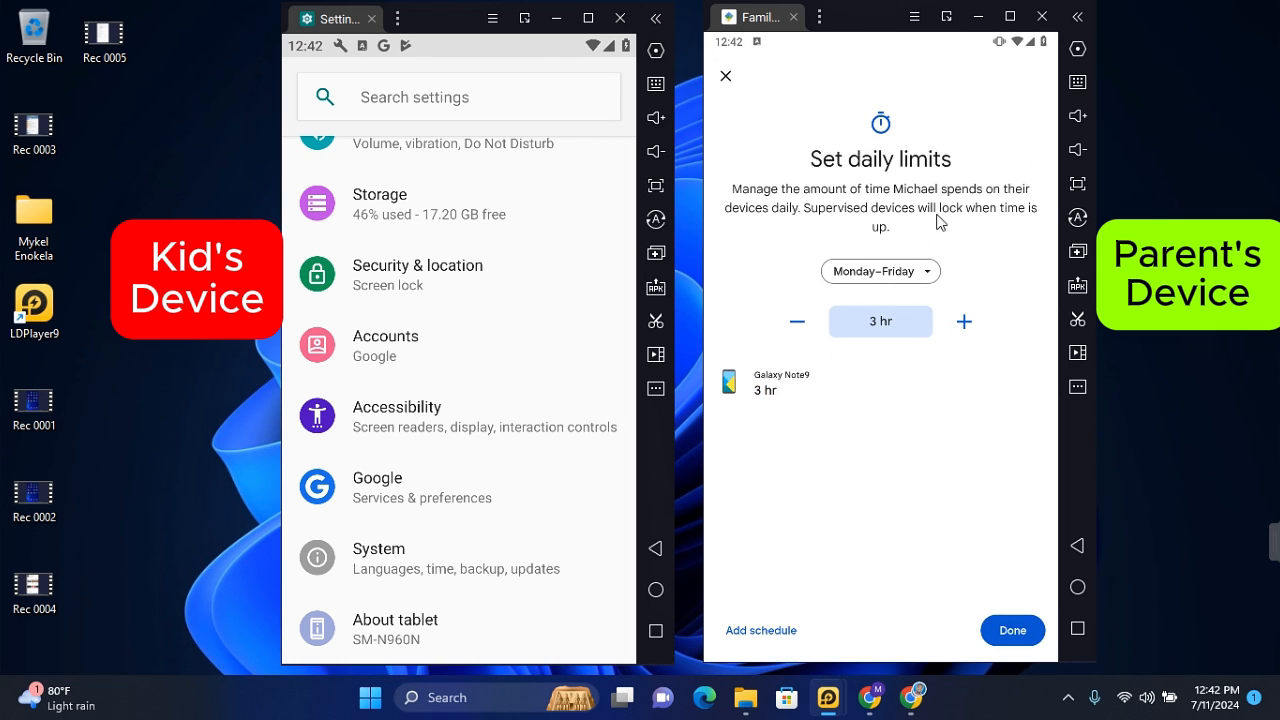
click(880, 272)
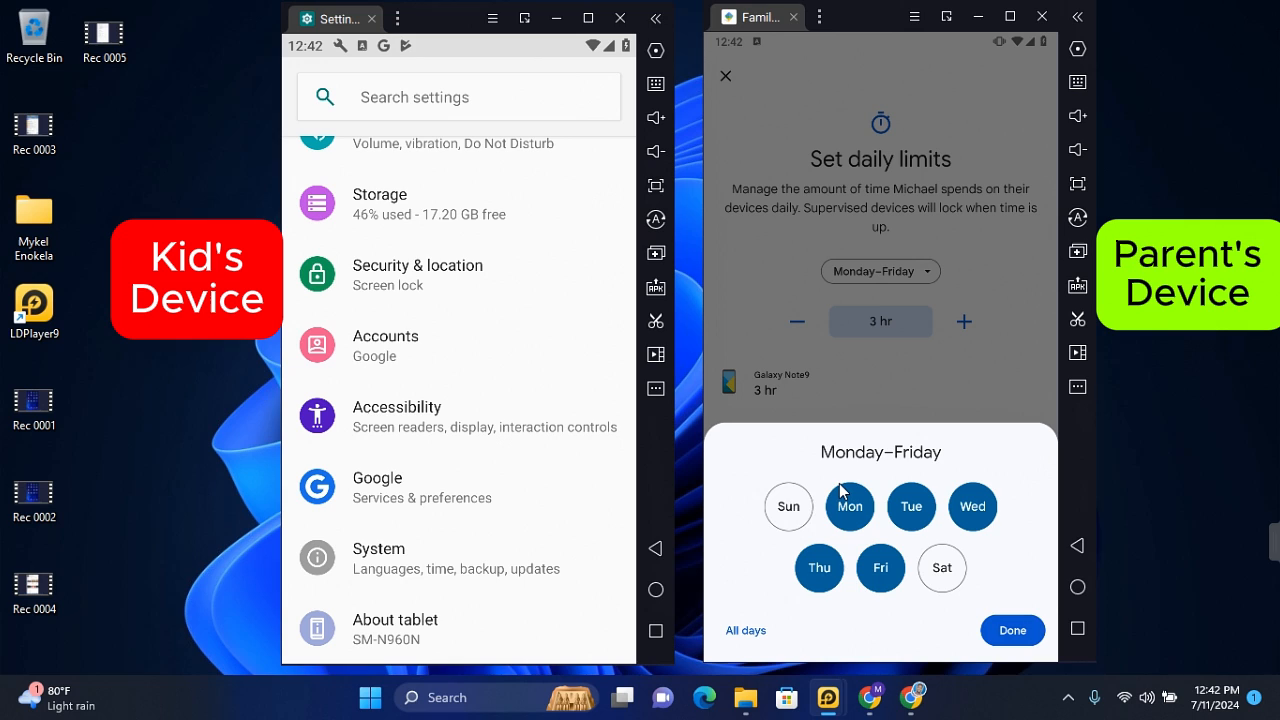
mouse_move(968, 560)
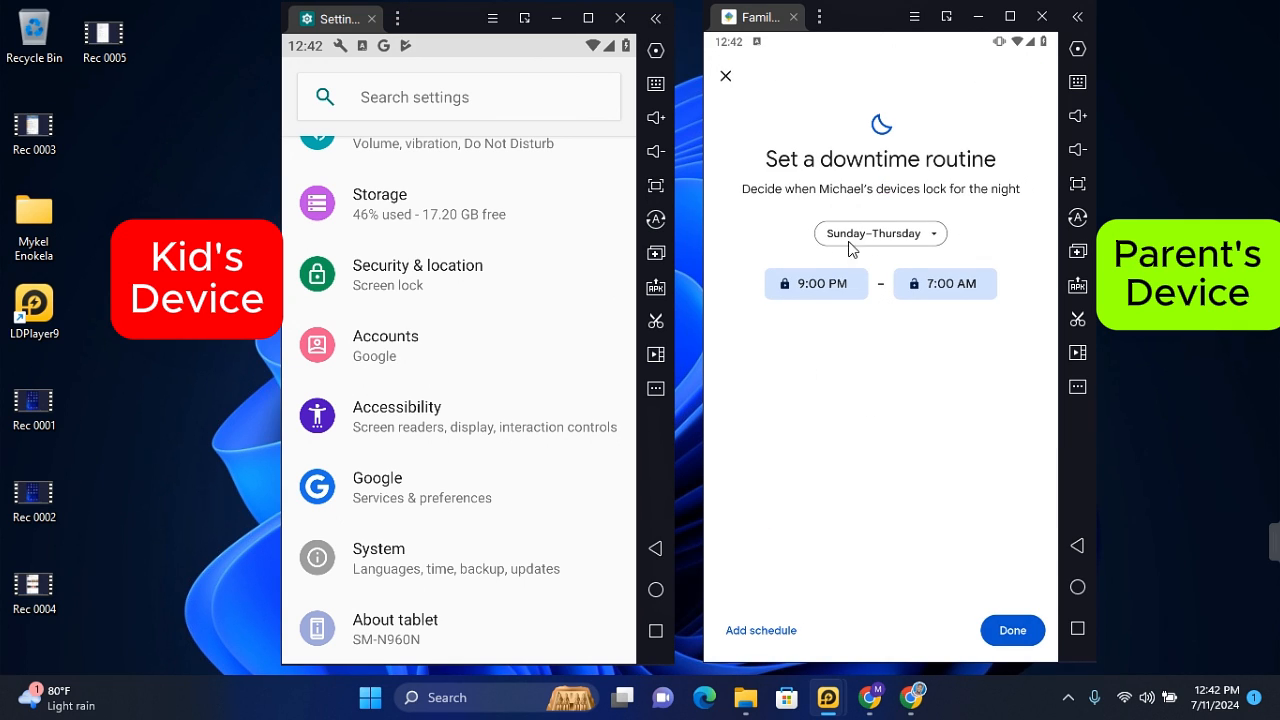
mouse_move(910, 424)
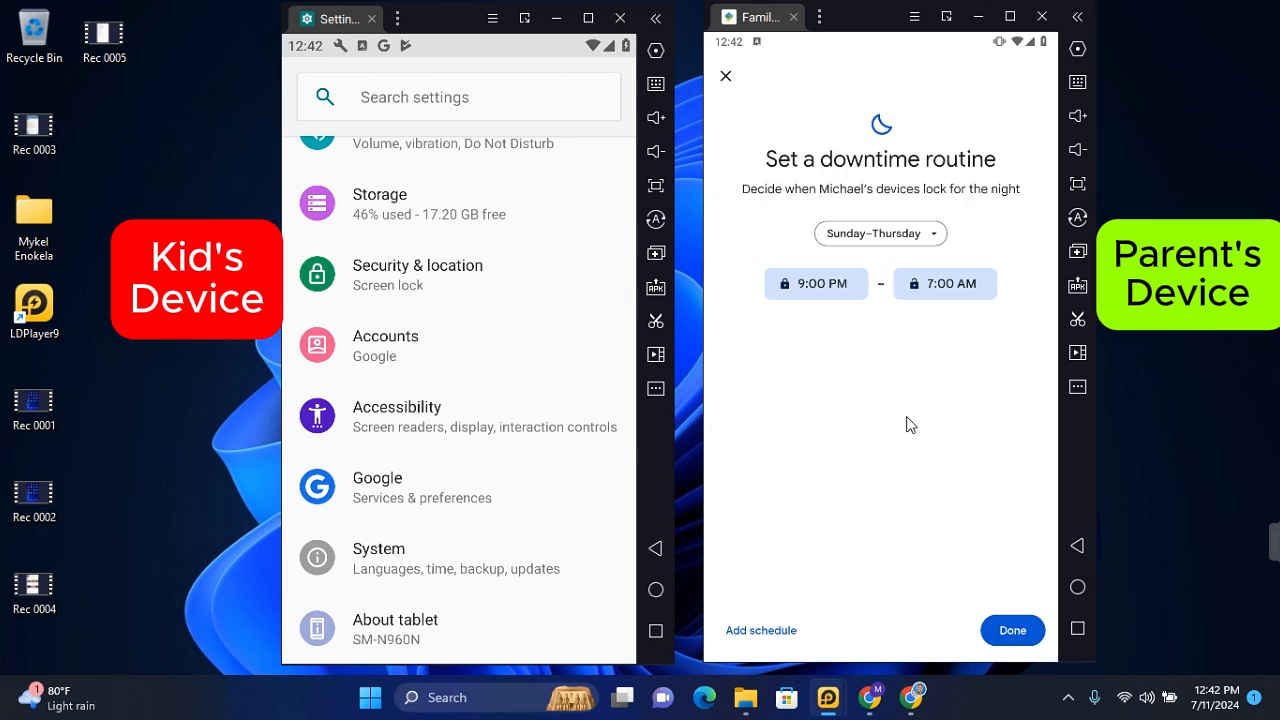
click(1012, 630)
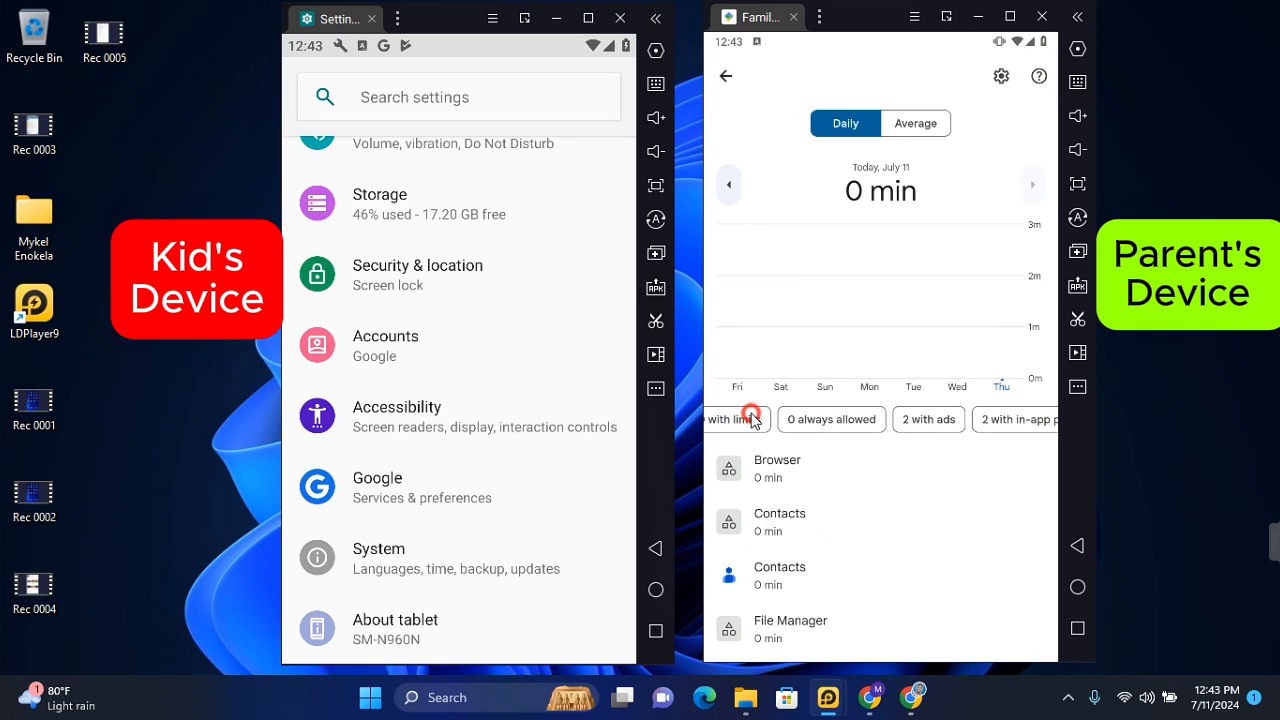
Open Michael's settings to reach the supervised device list with the Galaxy Note9.
click(1000, 76)
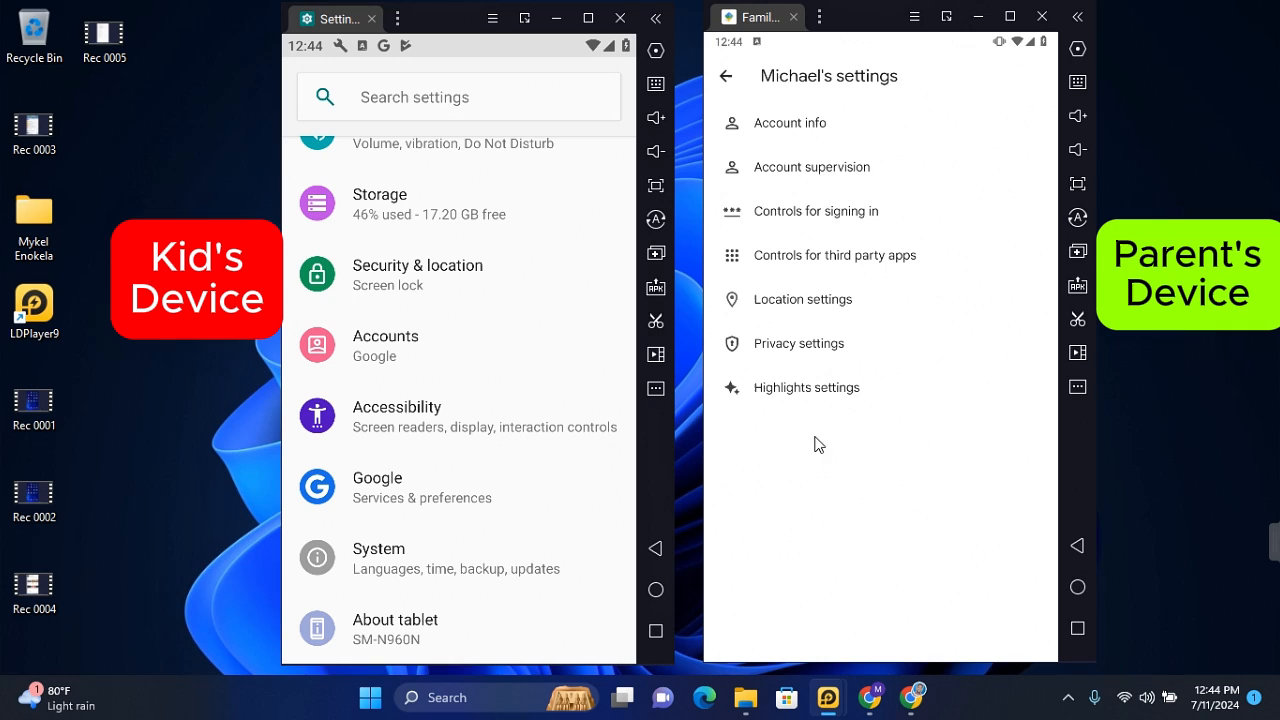
mouse_move(790, 176)
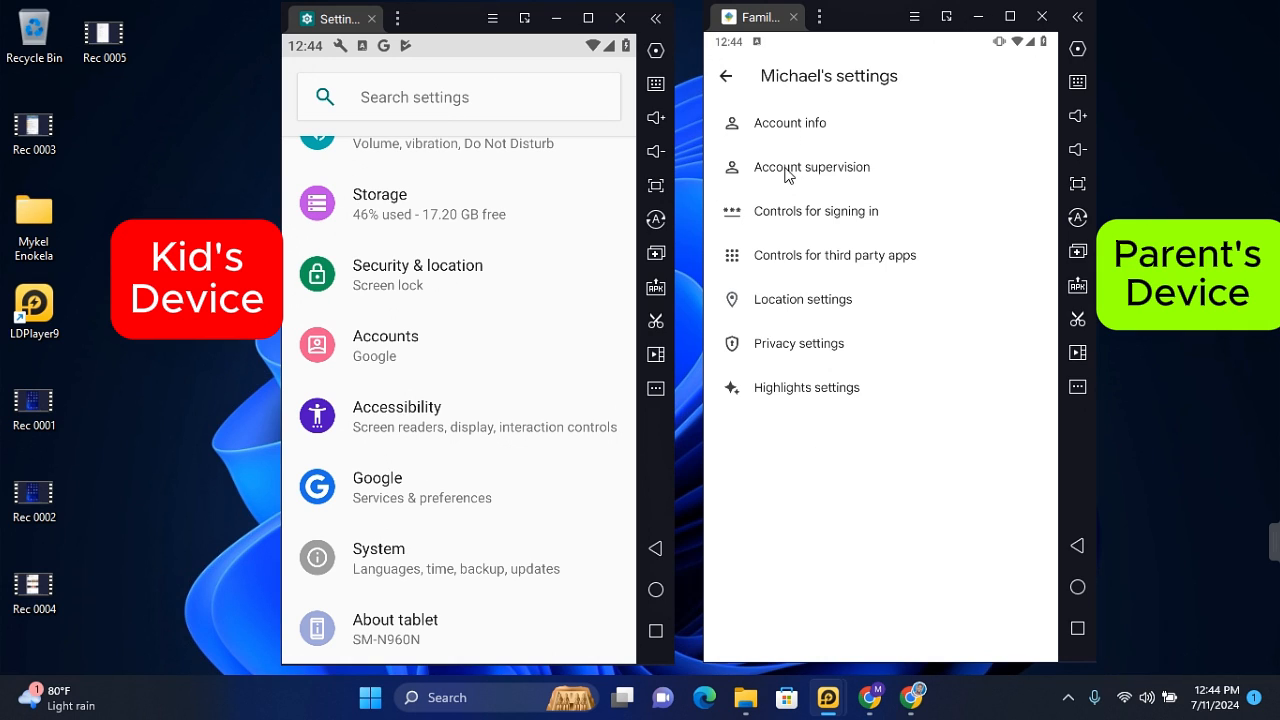
mouse_move(892, 222)
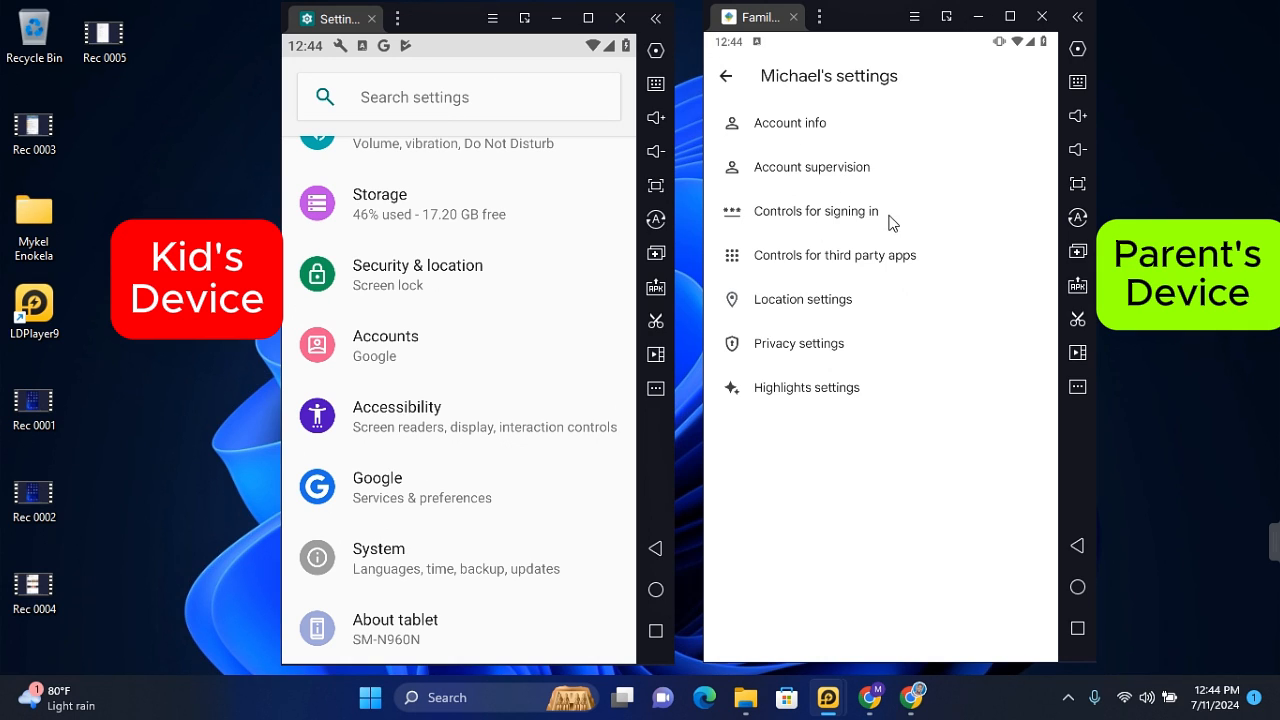
mouse_move(910, 264)
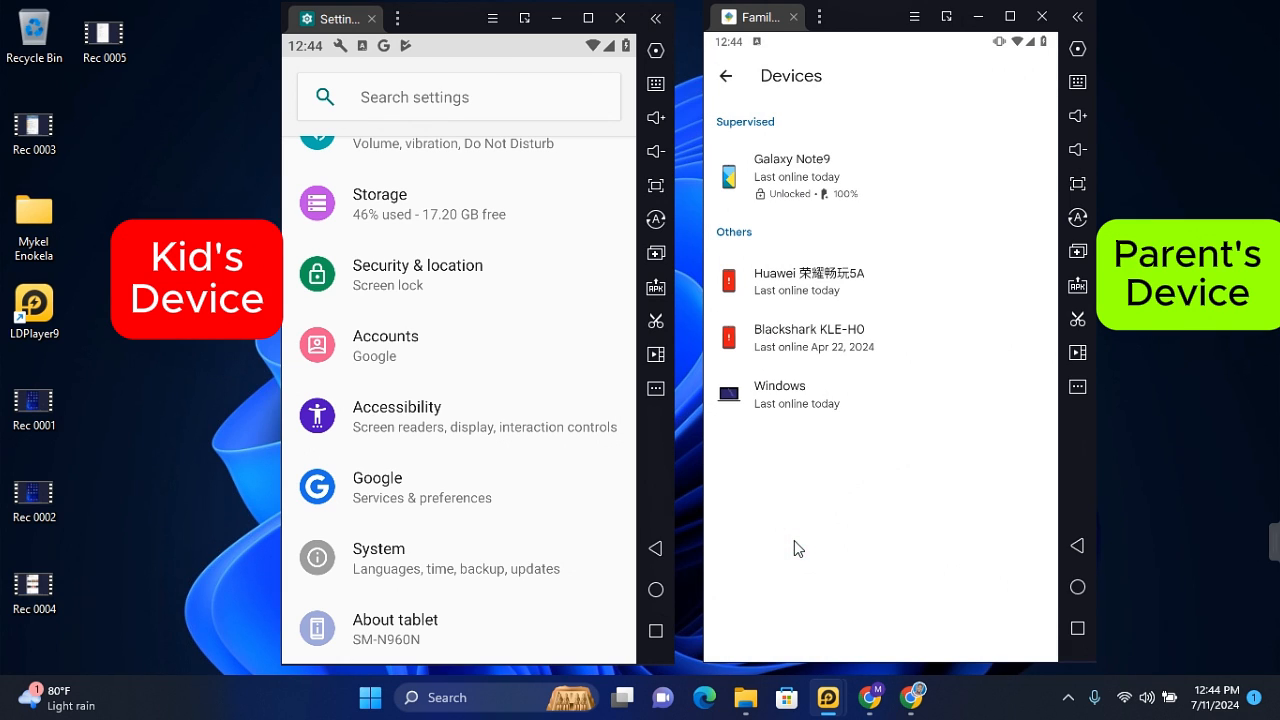
mouse_move(816, 186)
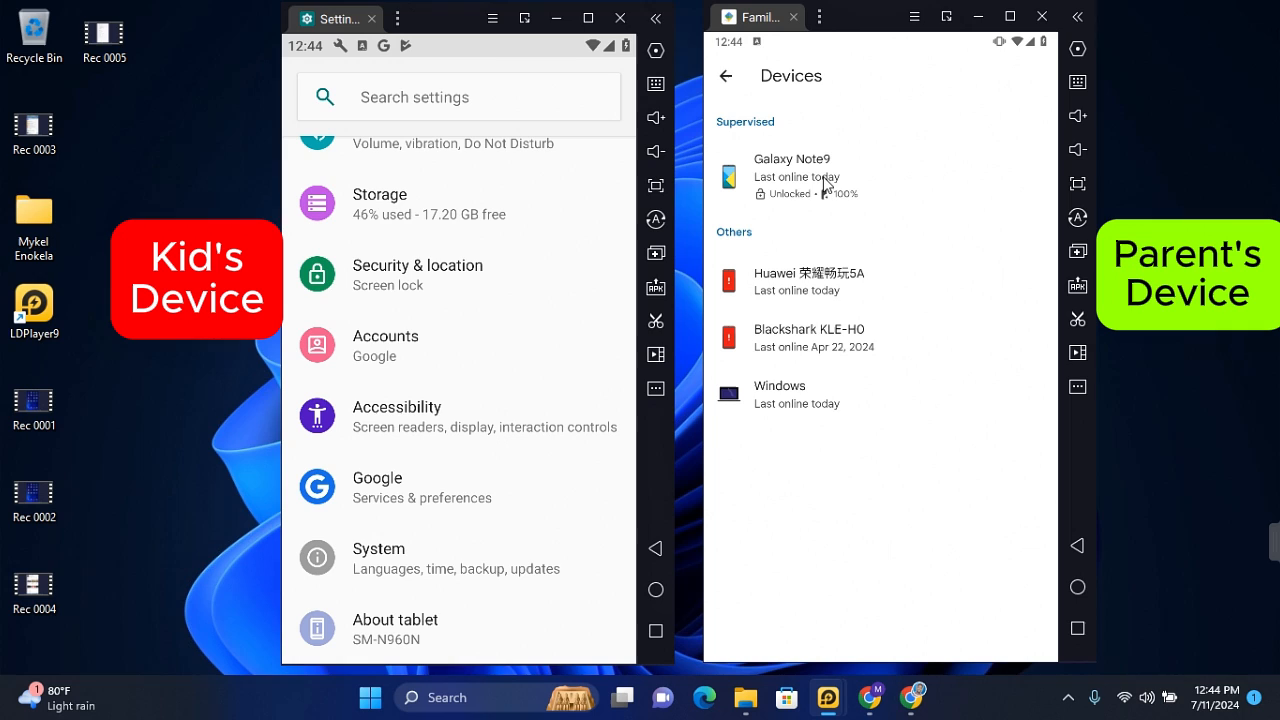
mouse_move(780, 340)
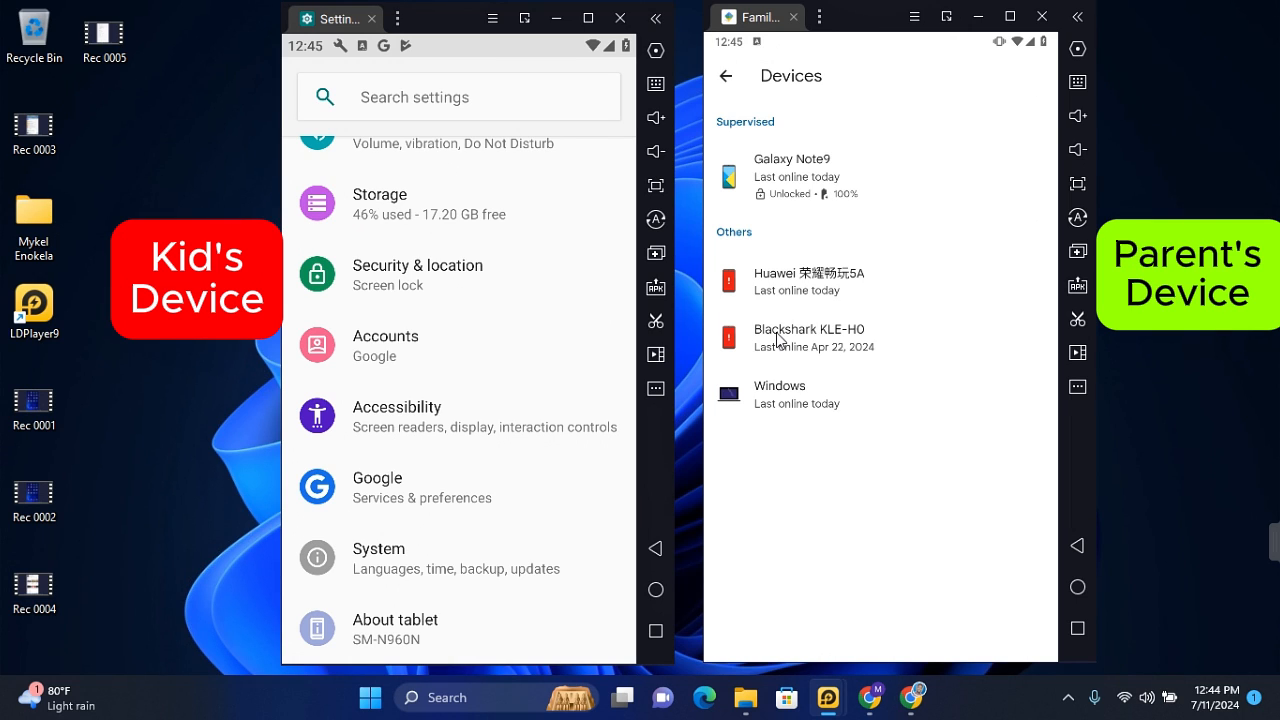